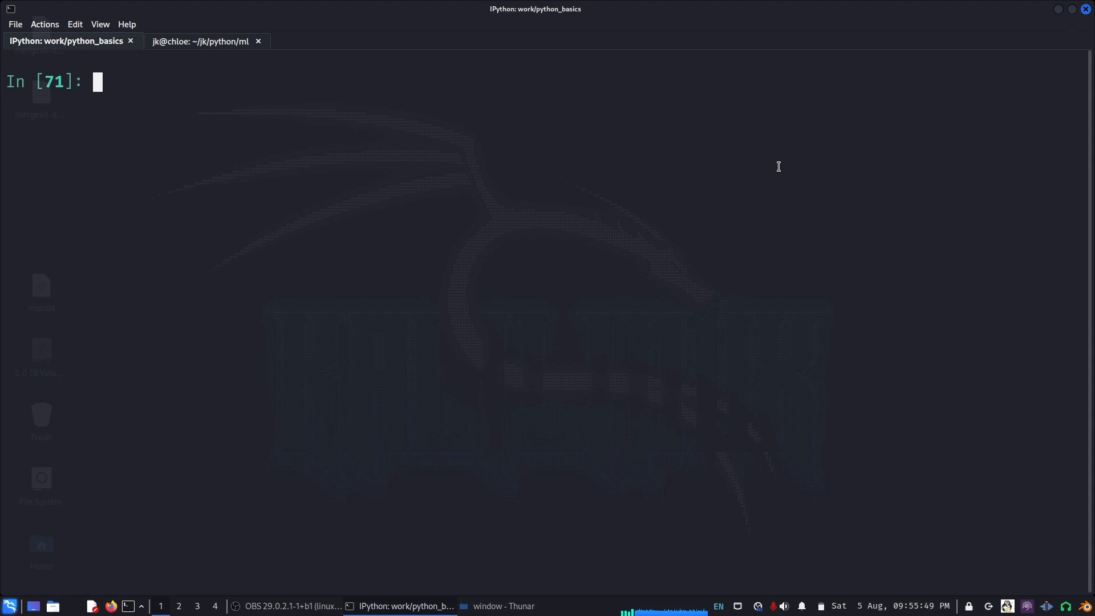
- Enter the mymin1(*k) function signature
type("def mymin(*k):")
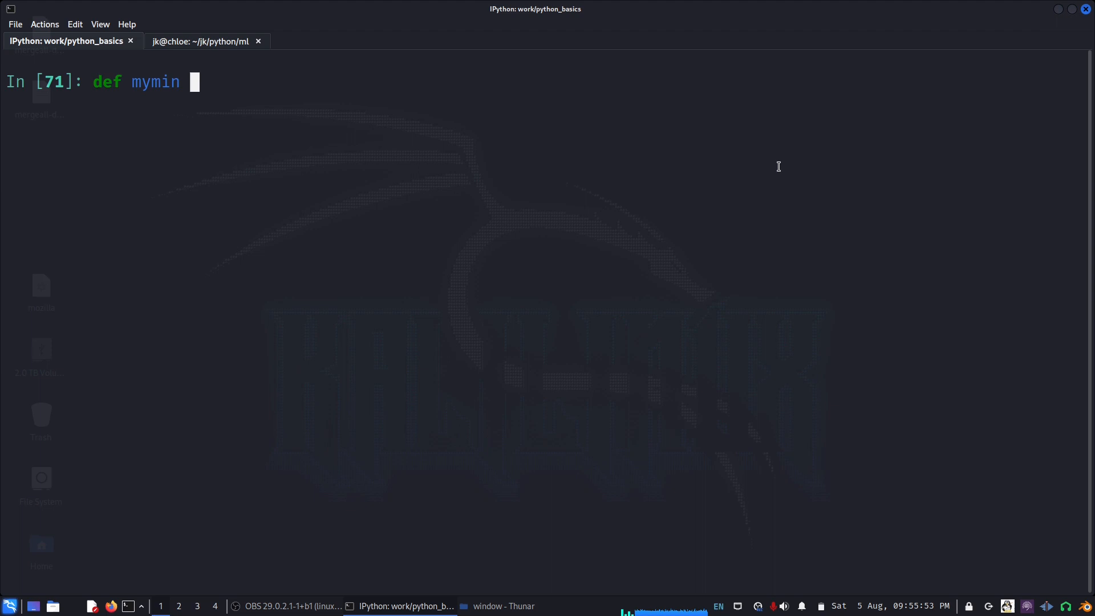
type("(")
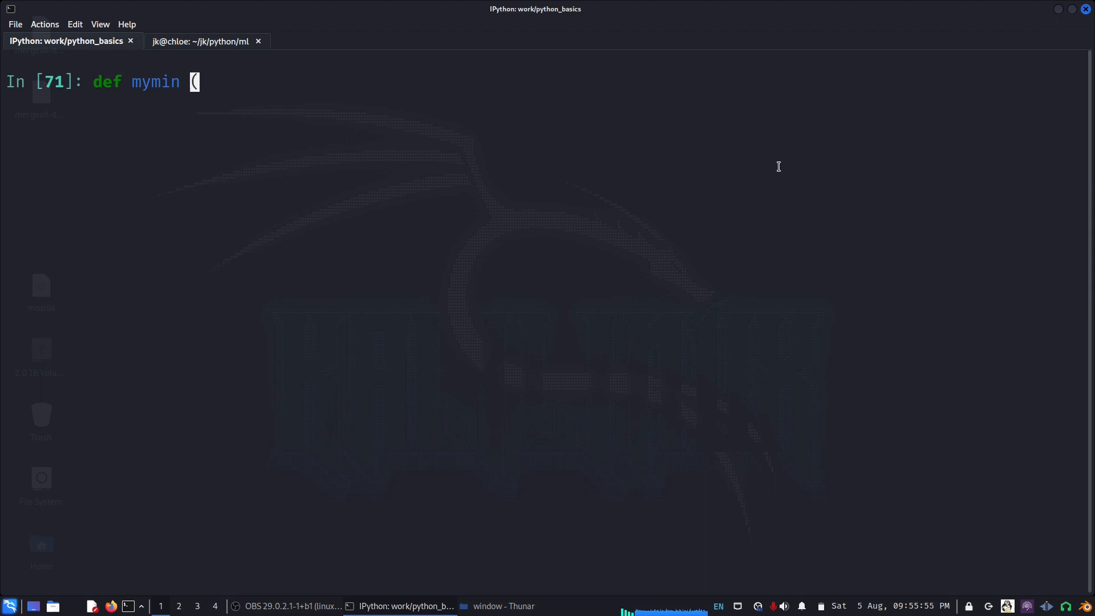
type("1")
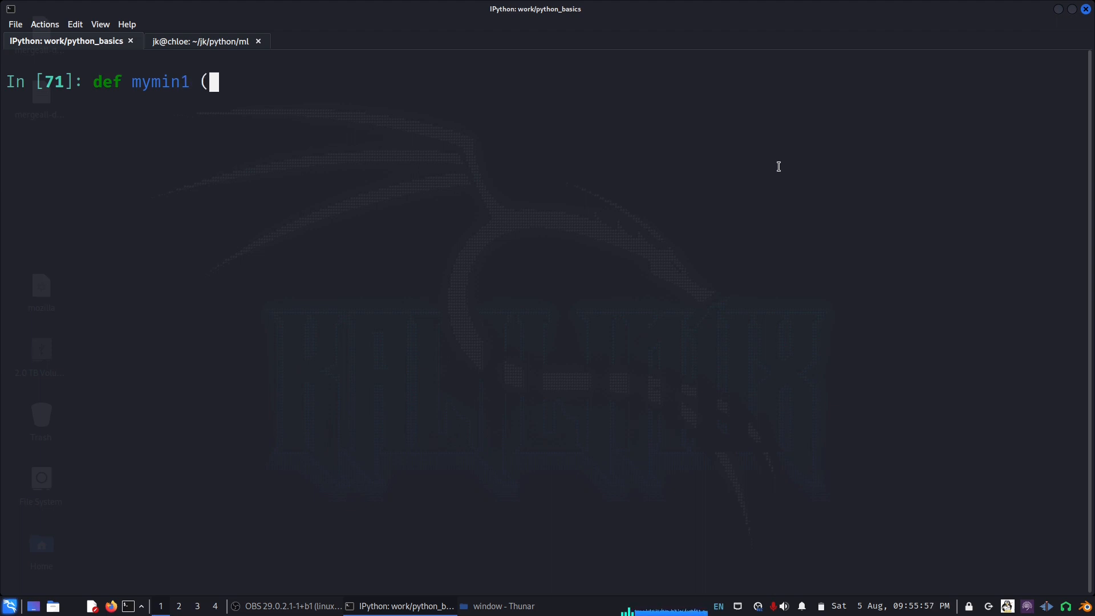
type("*)")
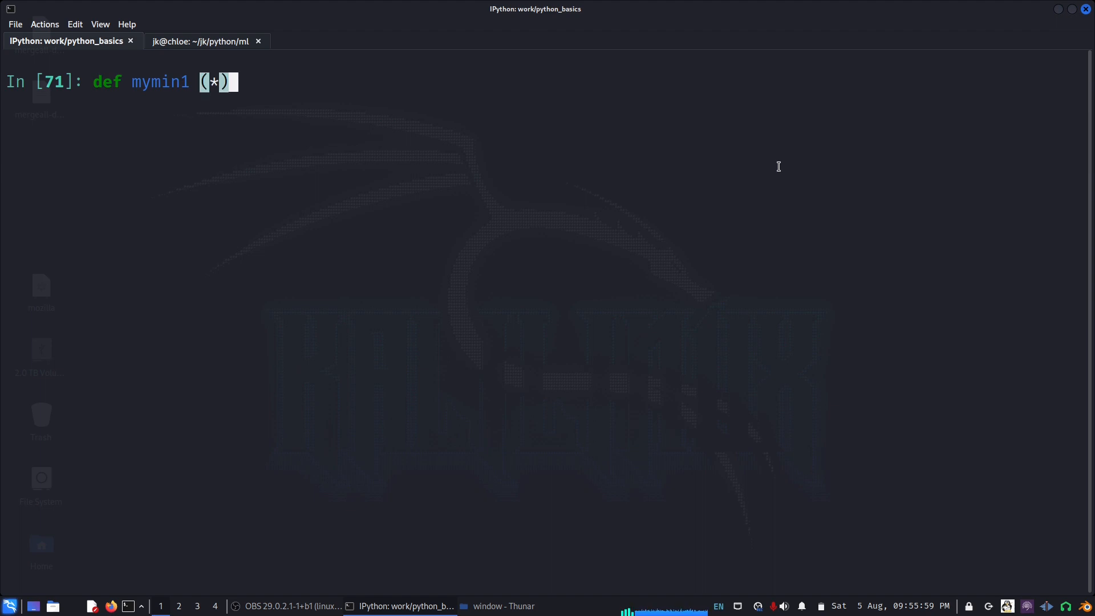
type("k):")
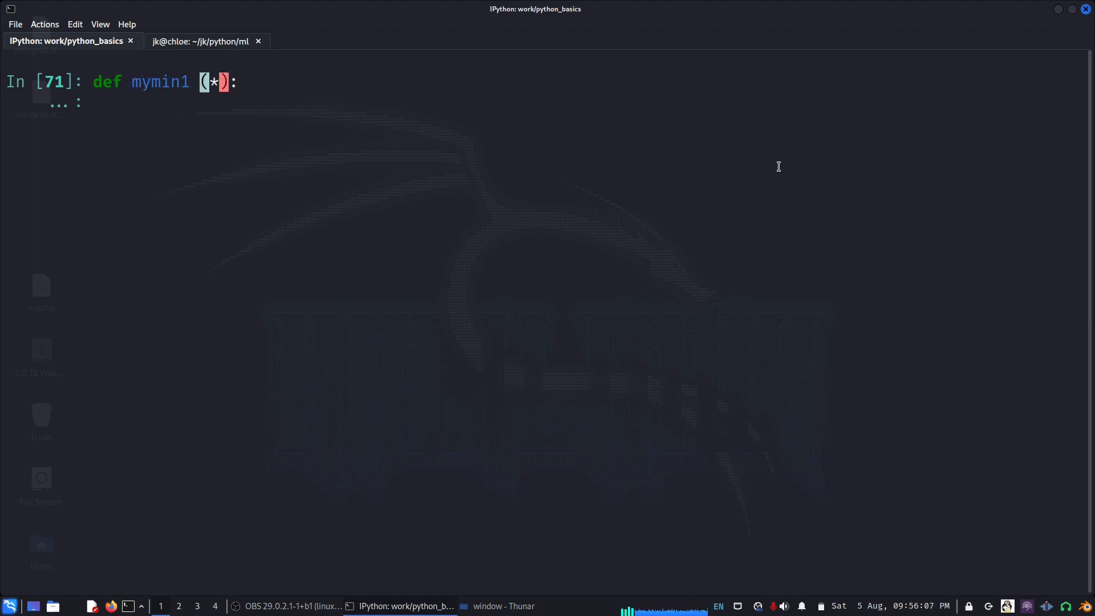
- Write the body: start = k[0], loop over k[1:] updating start, return start
type("k")
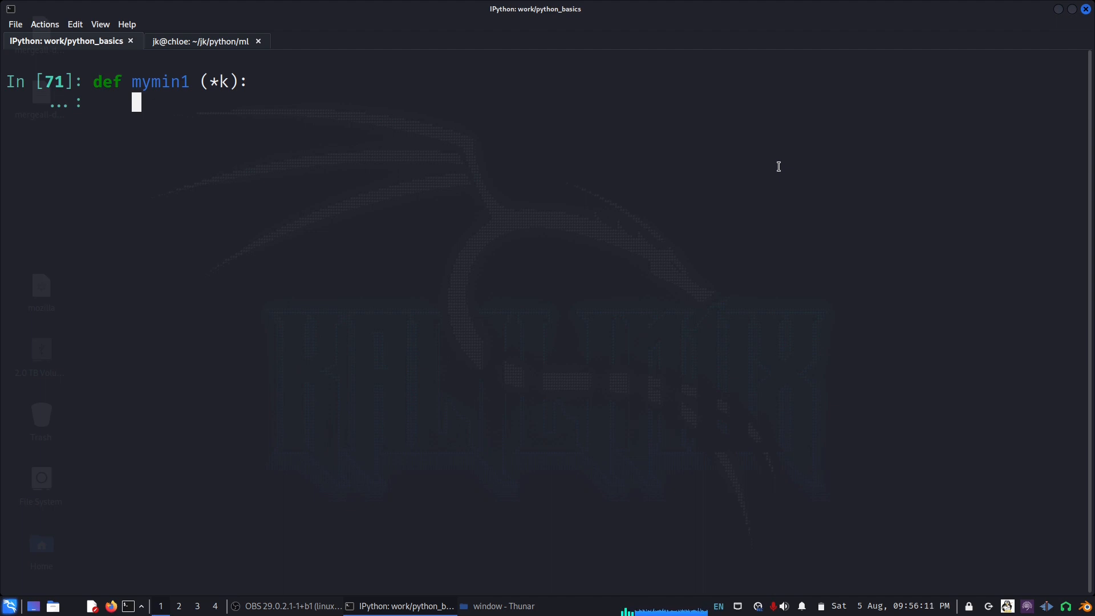
type("f =")
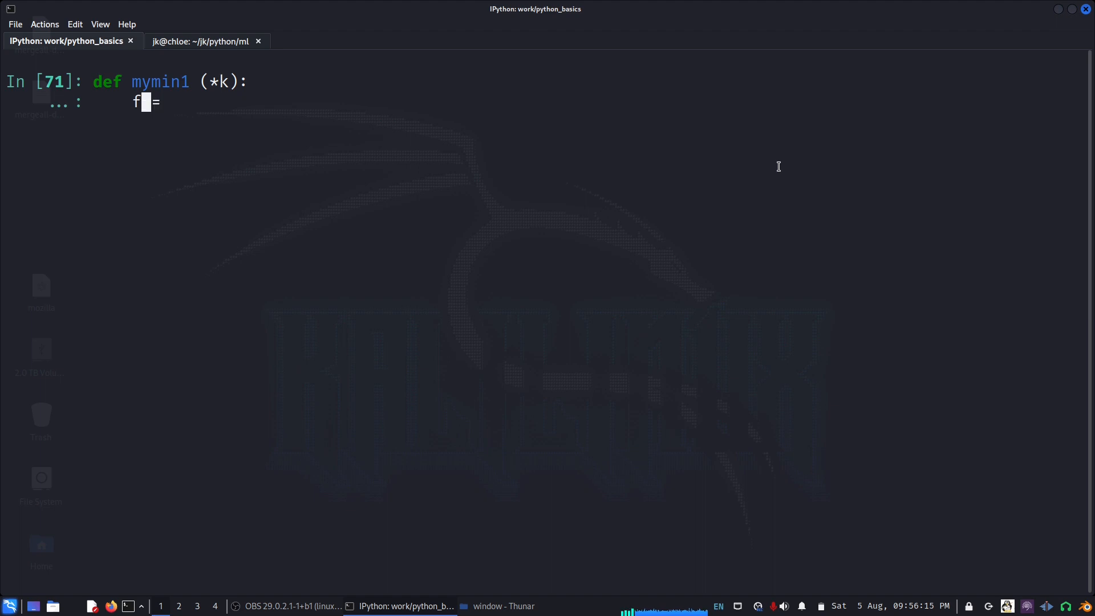
type("tart")
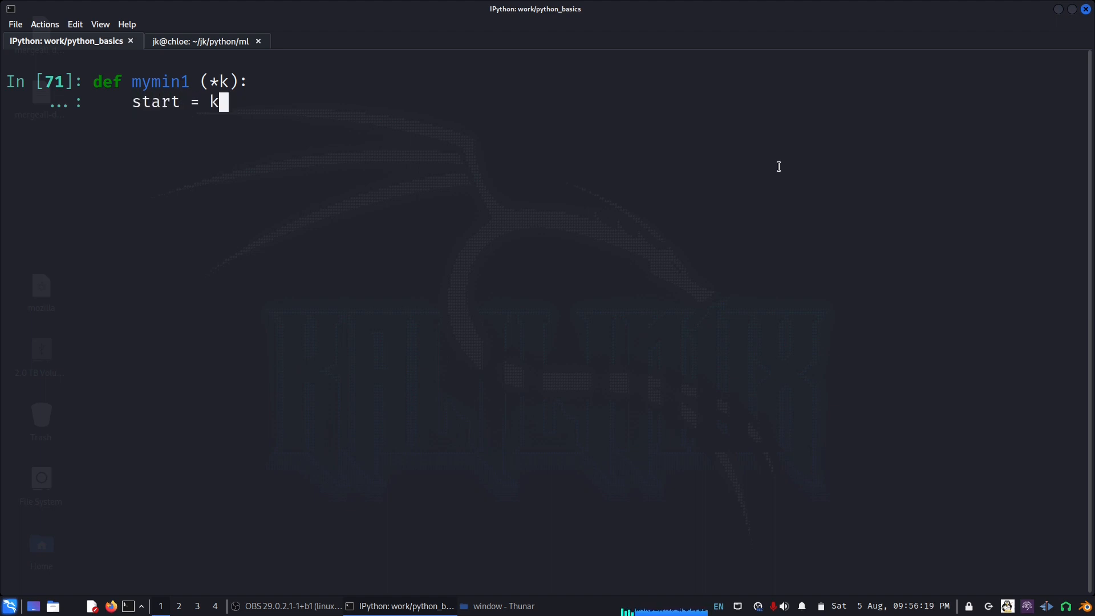
type("[0]")
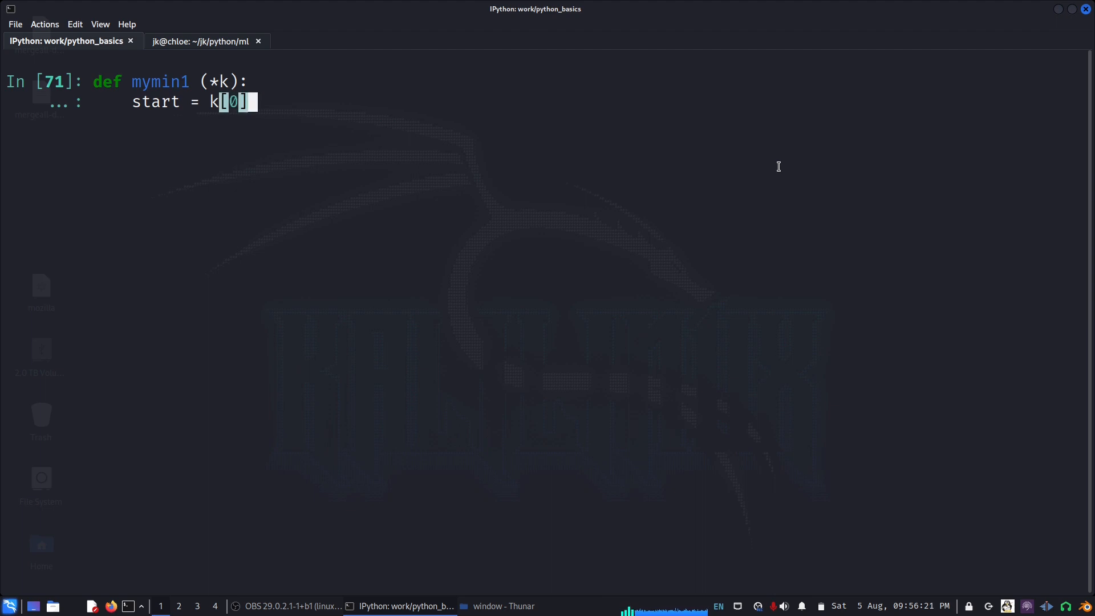
type("for item in k[1:]:")
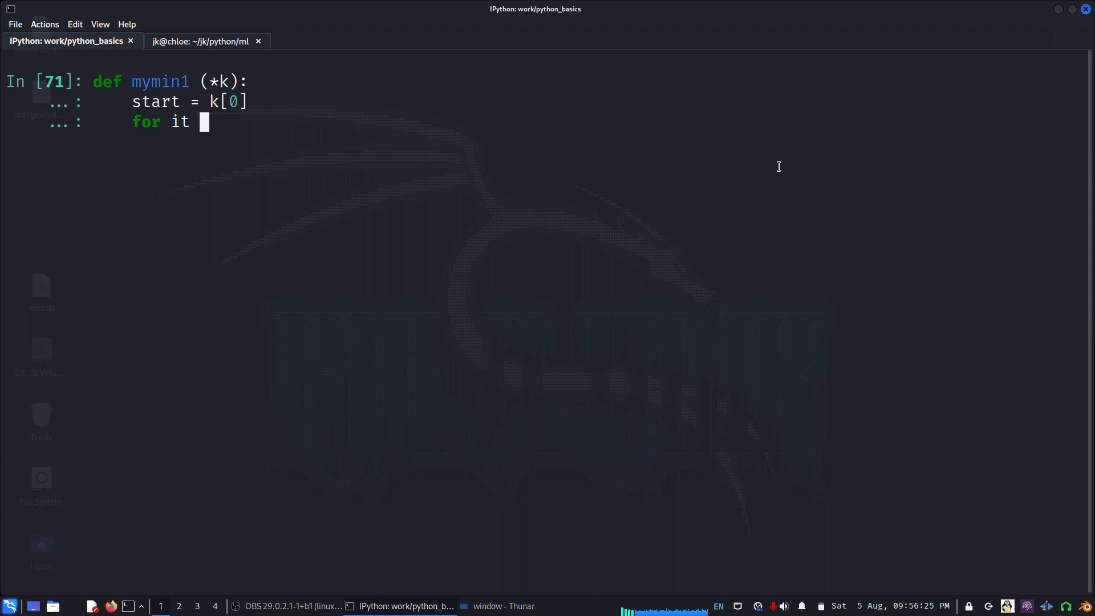
type("in k")
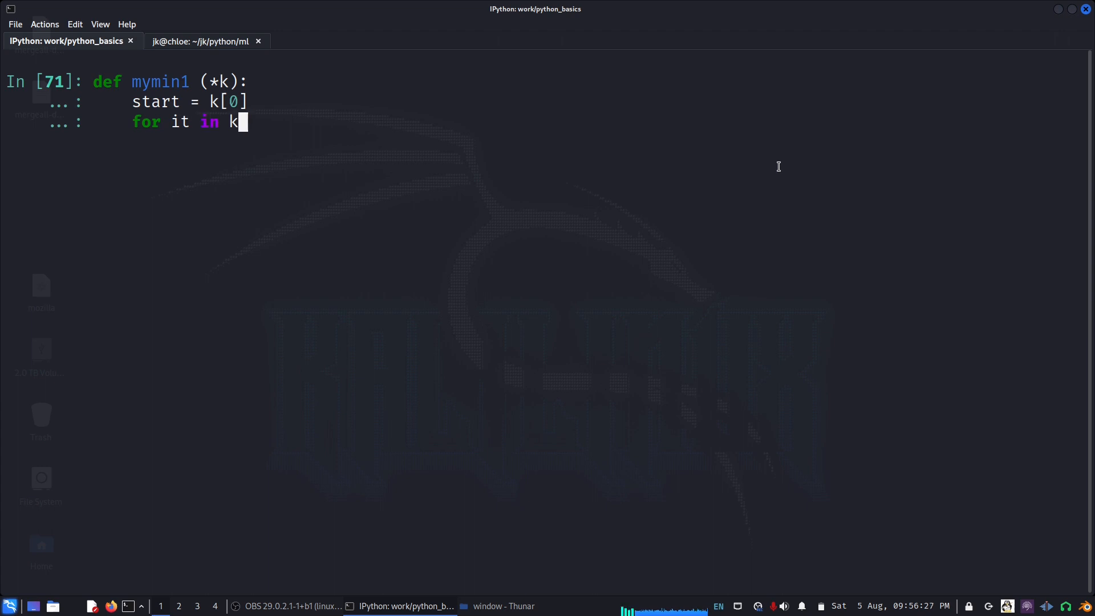
type("[1:]:")
type("if it <")
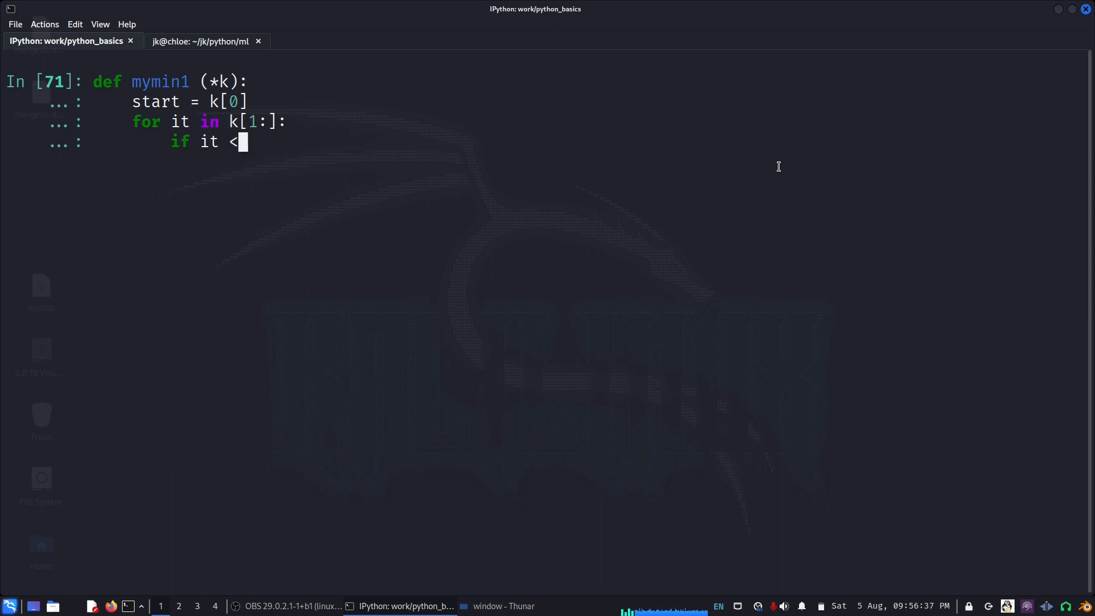
type("start :")
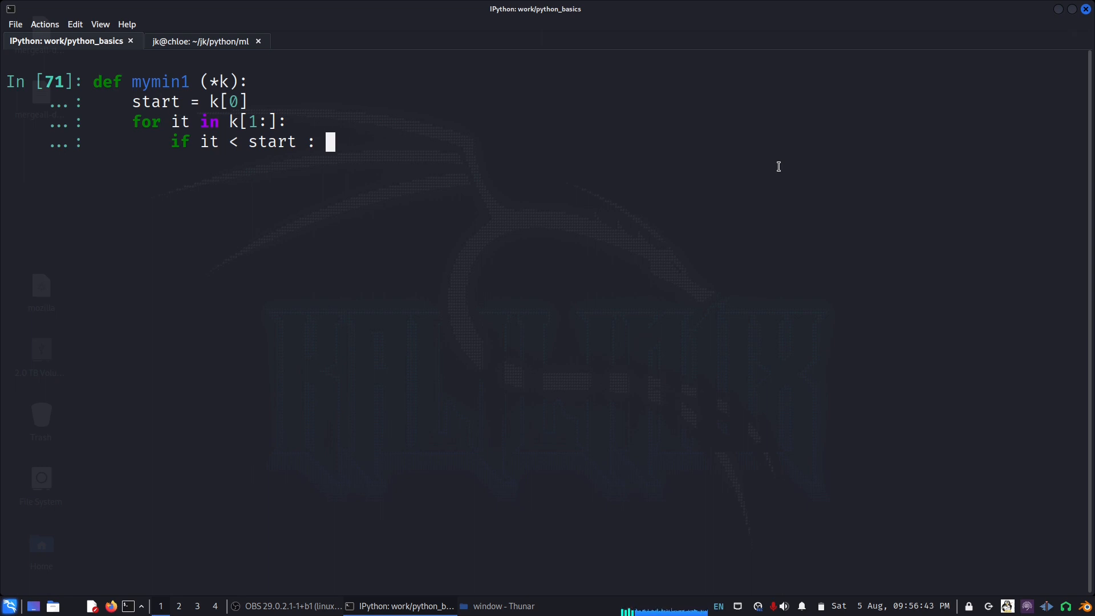
type("start = i")
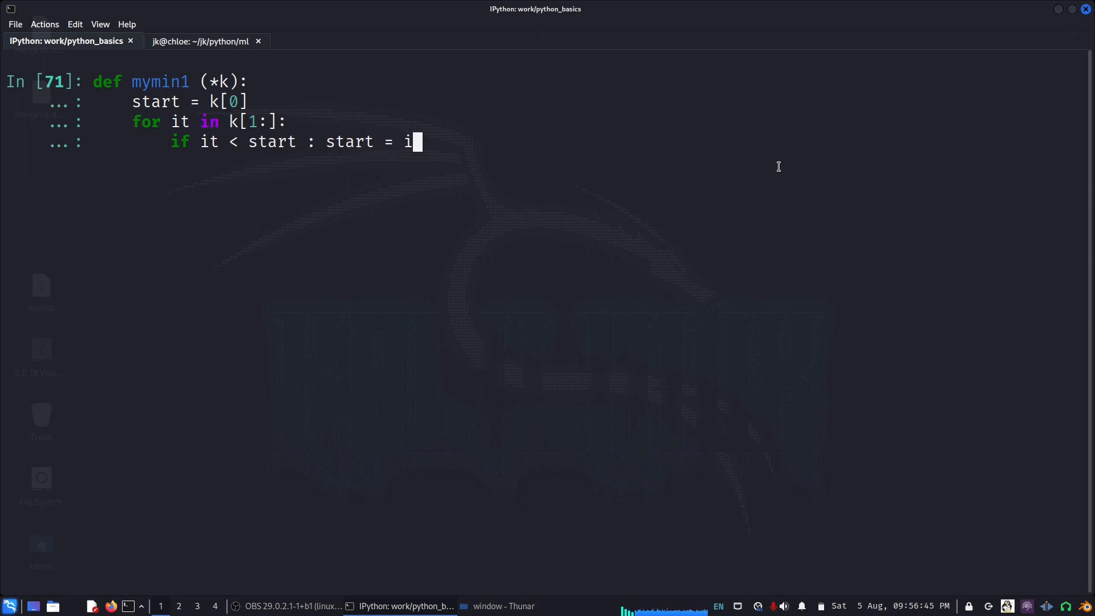
type("t")
type("return start")
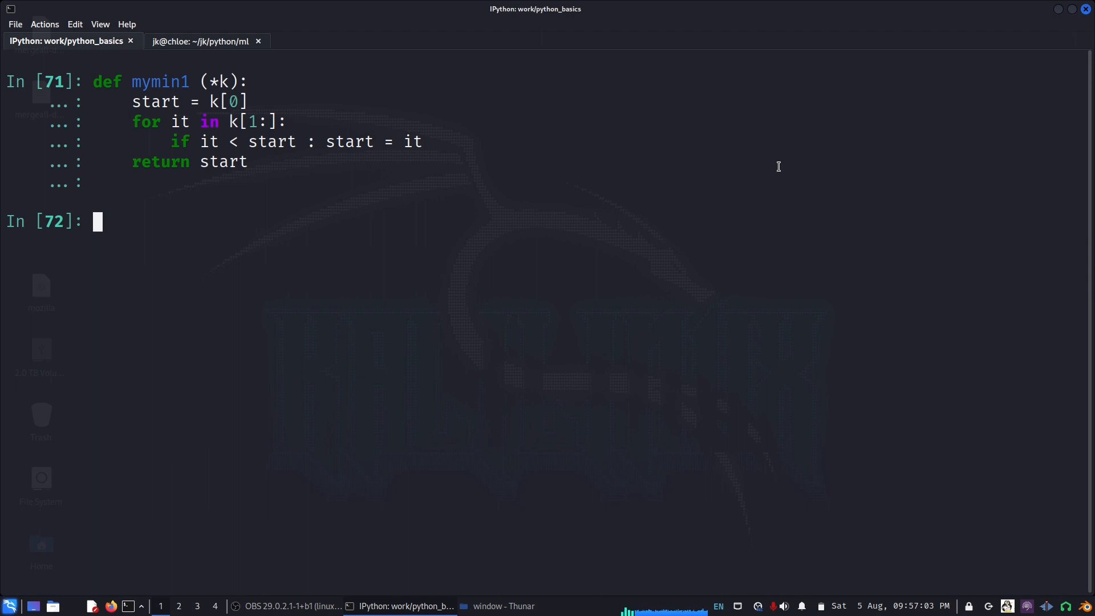
- Call mymin1(100, 200, 1, 30, 2), get 1, and recall the definition
type("mymin(4, 100, 1, 2)")
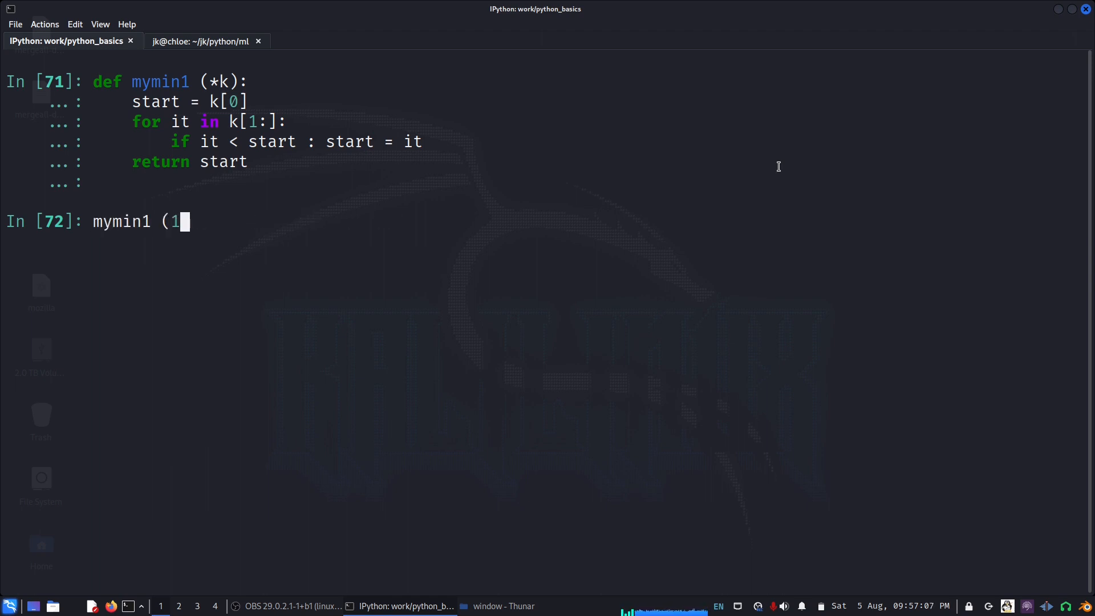
type("00, 20")
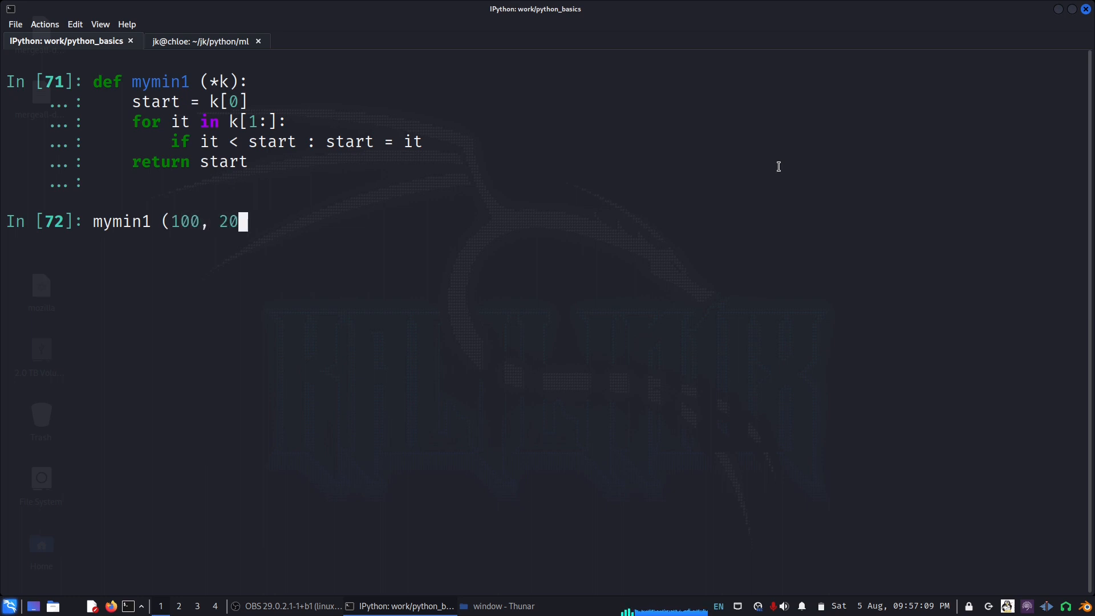
type("0, 1, 30")
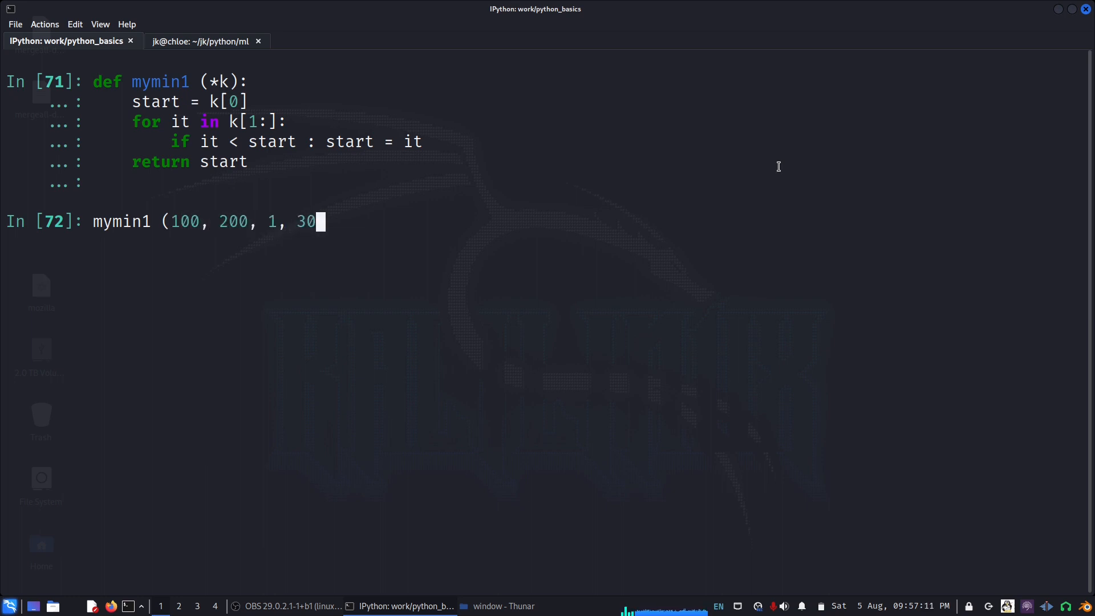
type(", 1")
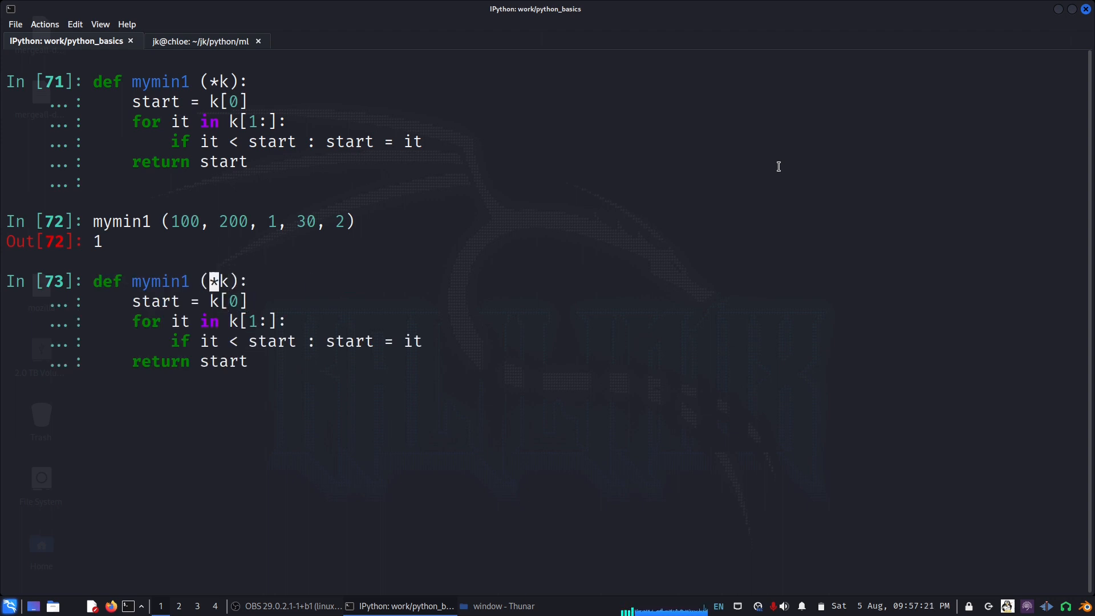
- Rewrite mymin1 as mymin1(first, *k), looping over k and returning first
type("be")
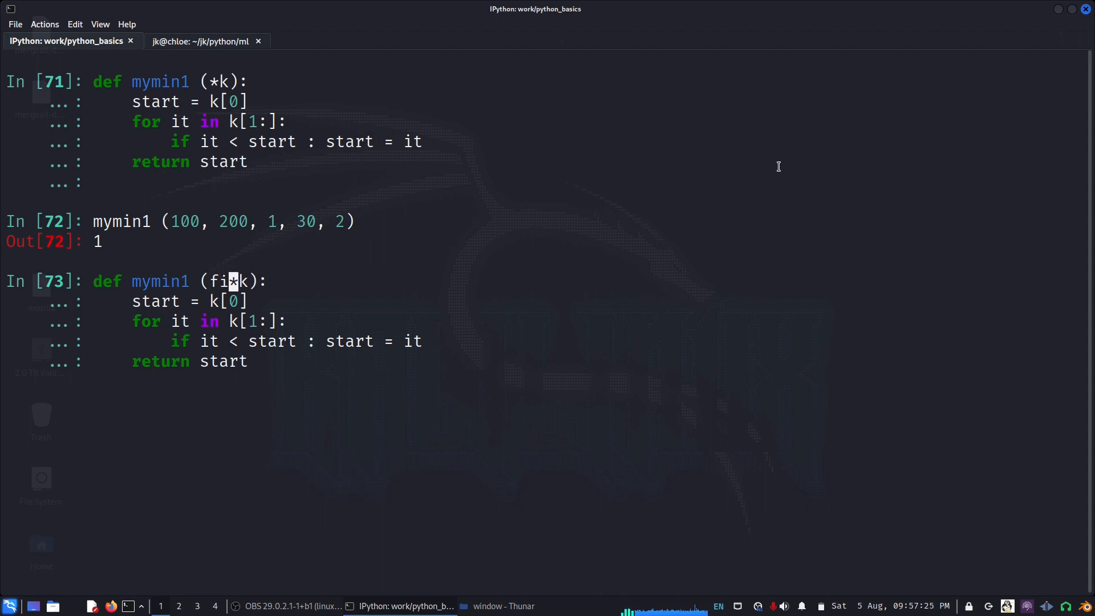
type("first,")
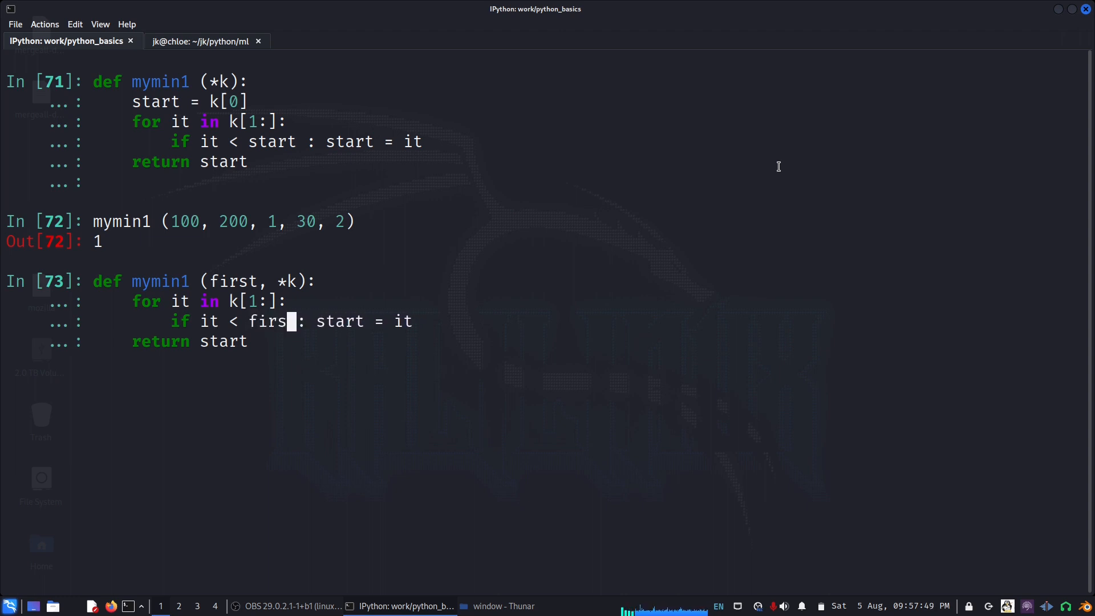
type("t")
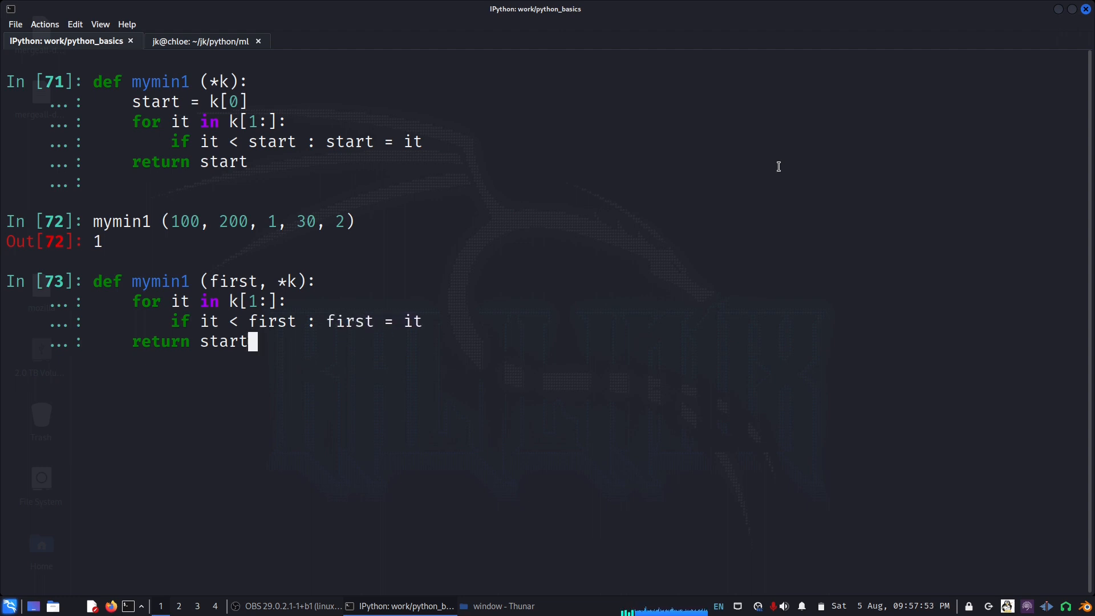
type("first")
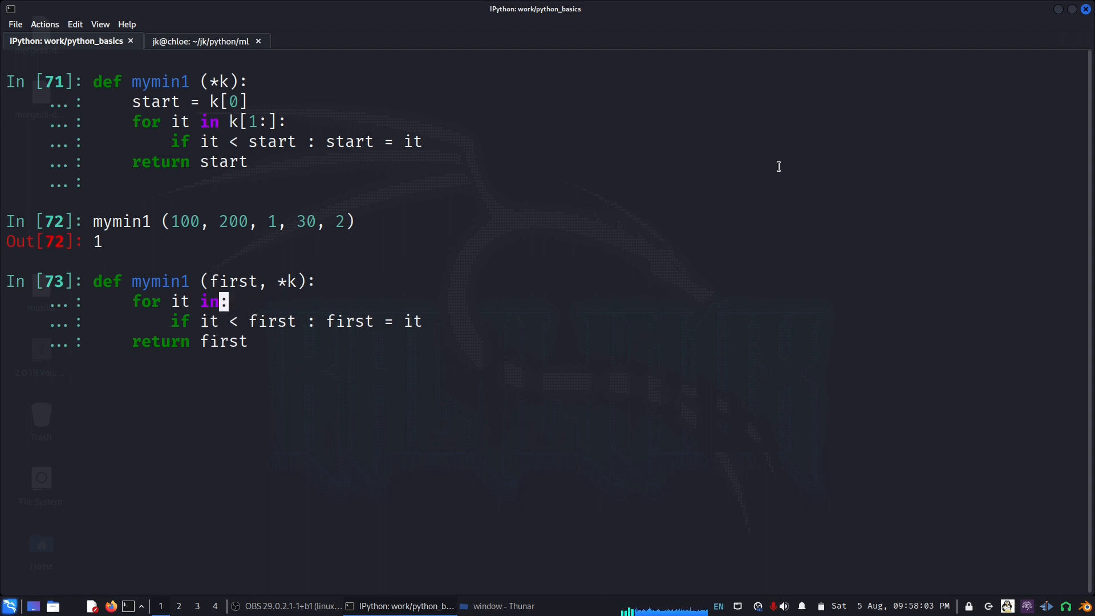
type("k")
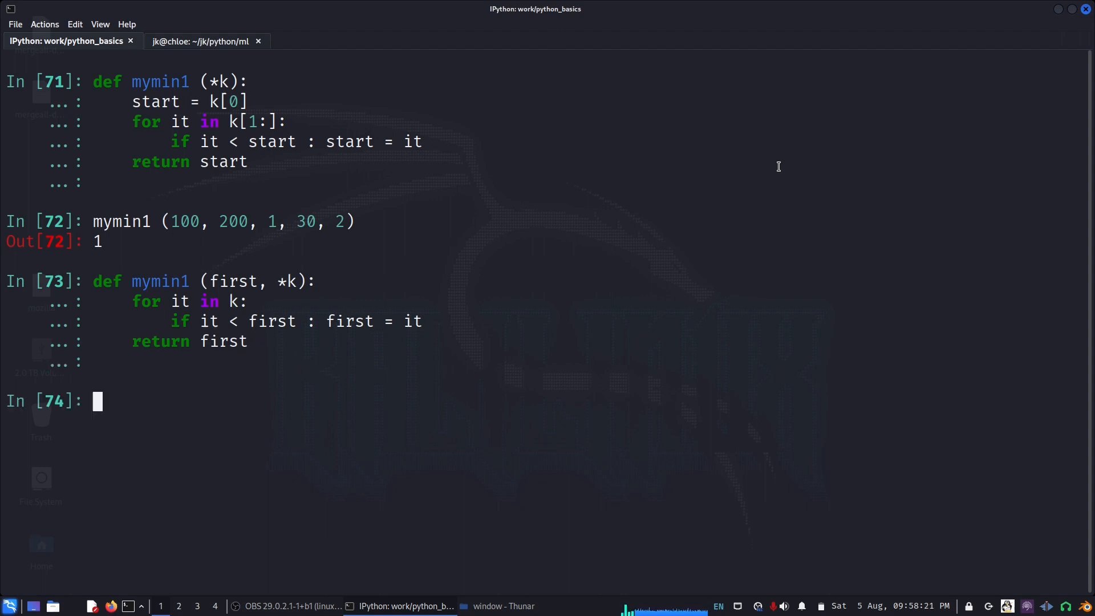
type("mymin1 (100, 200, 1, 30, 2)")
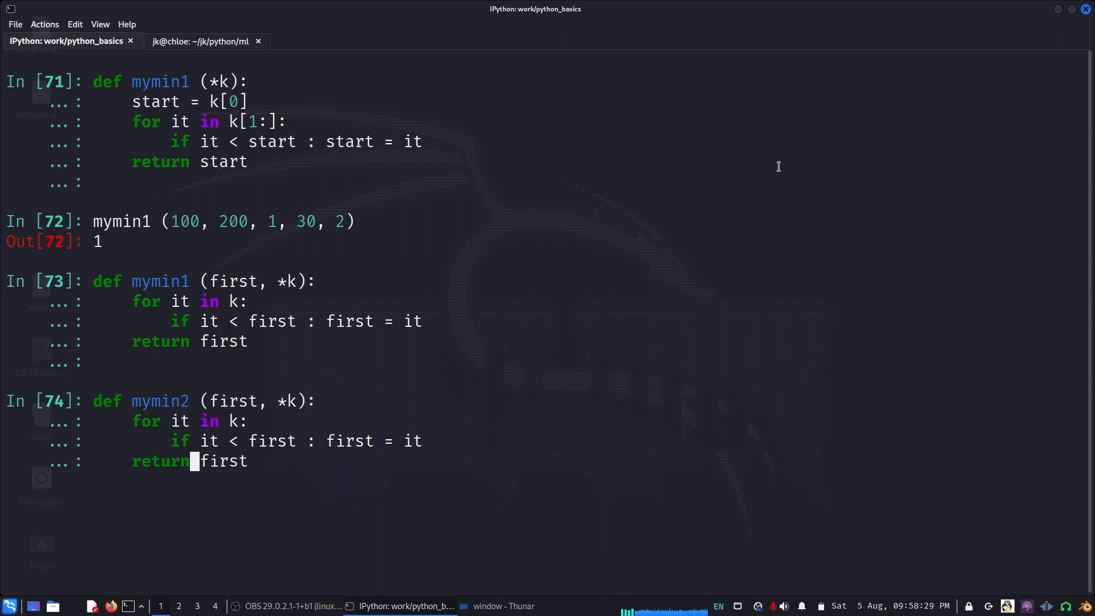
- Run mymin2(300, 2, 301, 5.1), get 2, and begin a mymin2(*k) version
type("mu")
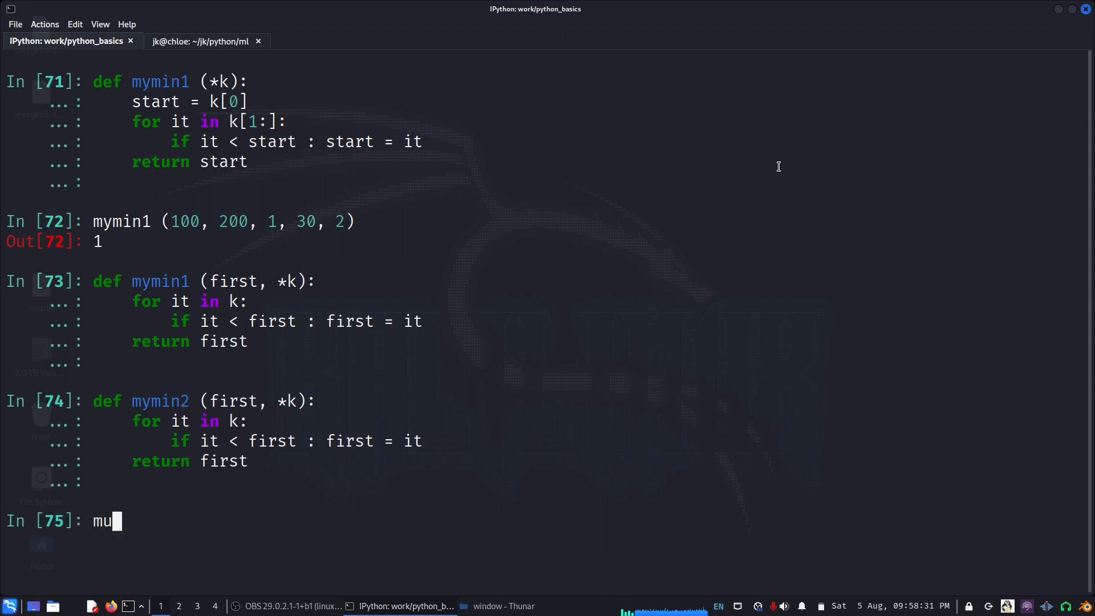
type("ymin2")
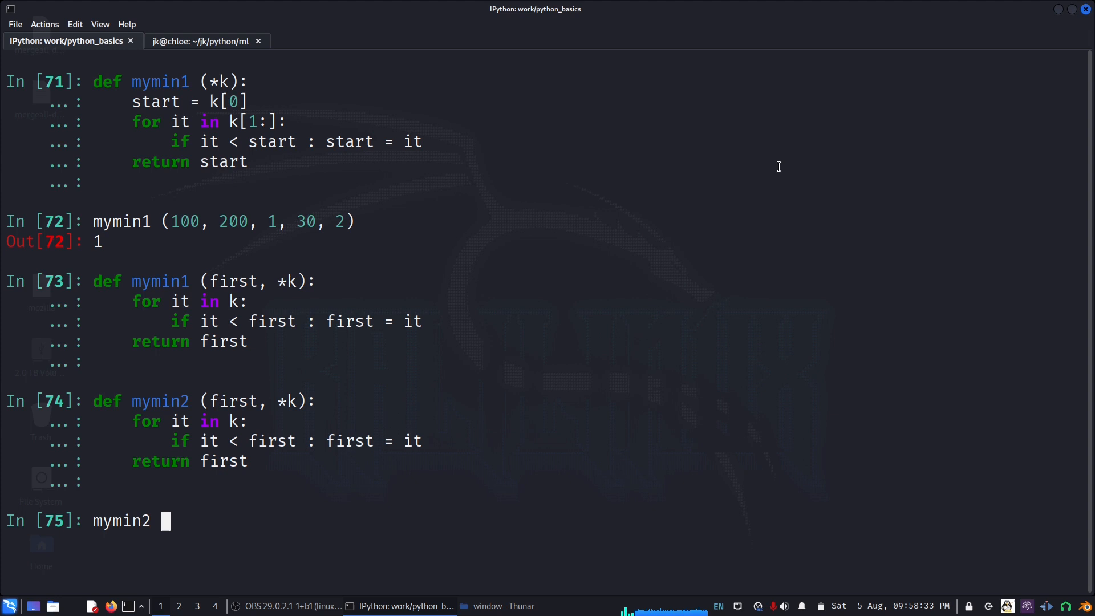
type("( 300")
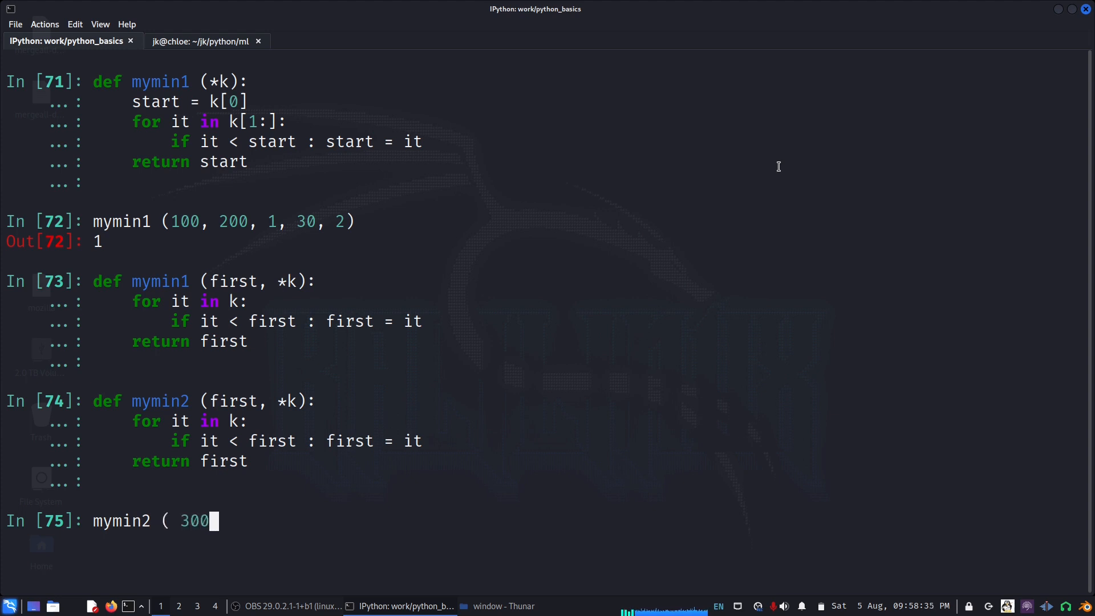
type(", 2,3")
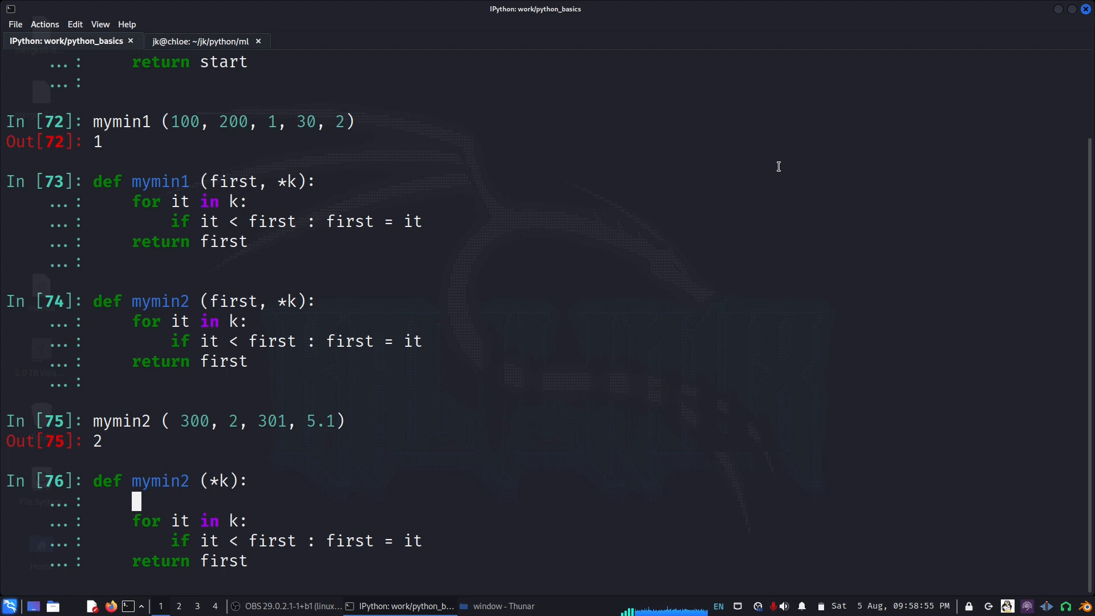
- Give mymin2 the body k = list(k), k.sort(), return k[0]; copy it as mymin3
type("k = list(k)")
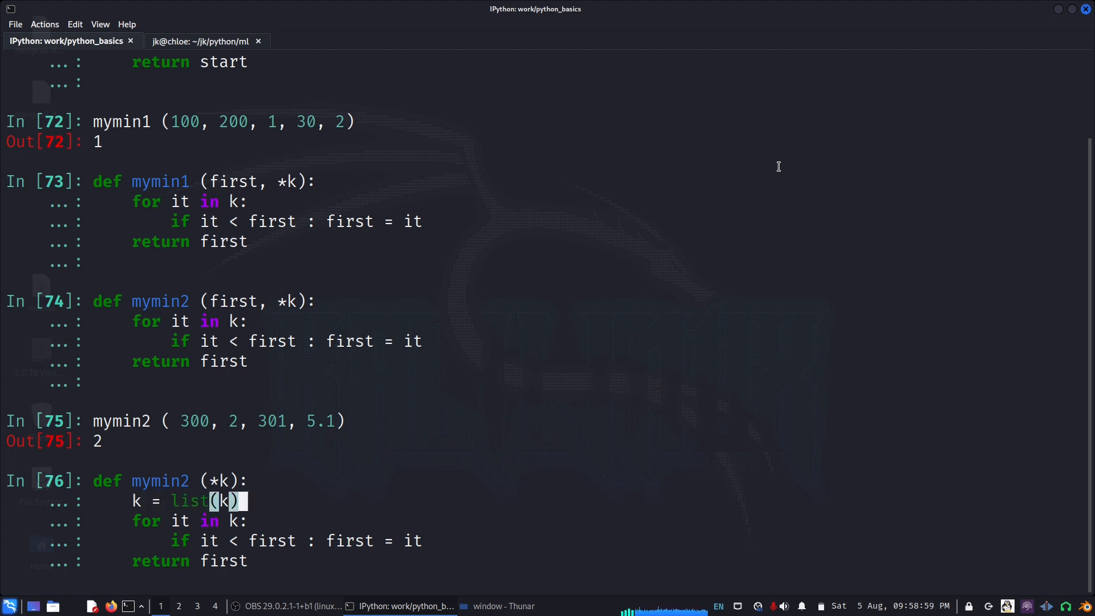
type("k.sort()")
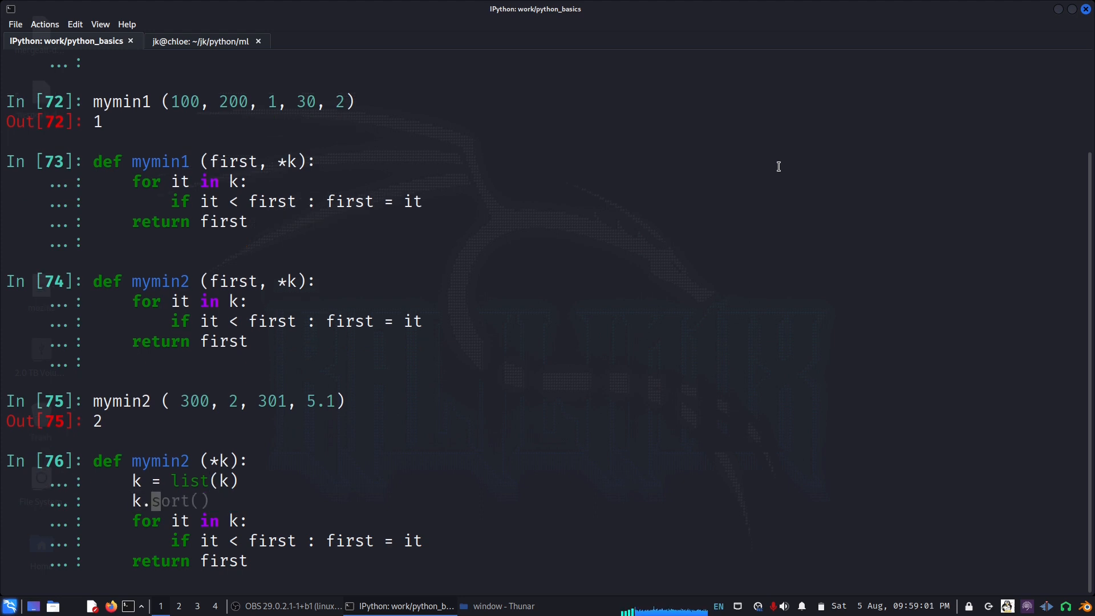
key("Return")
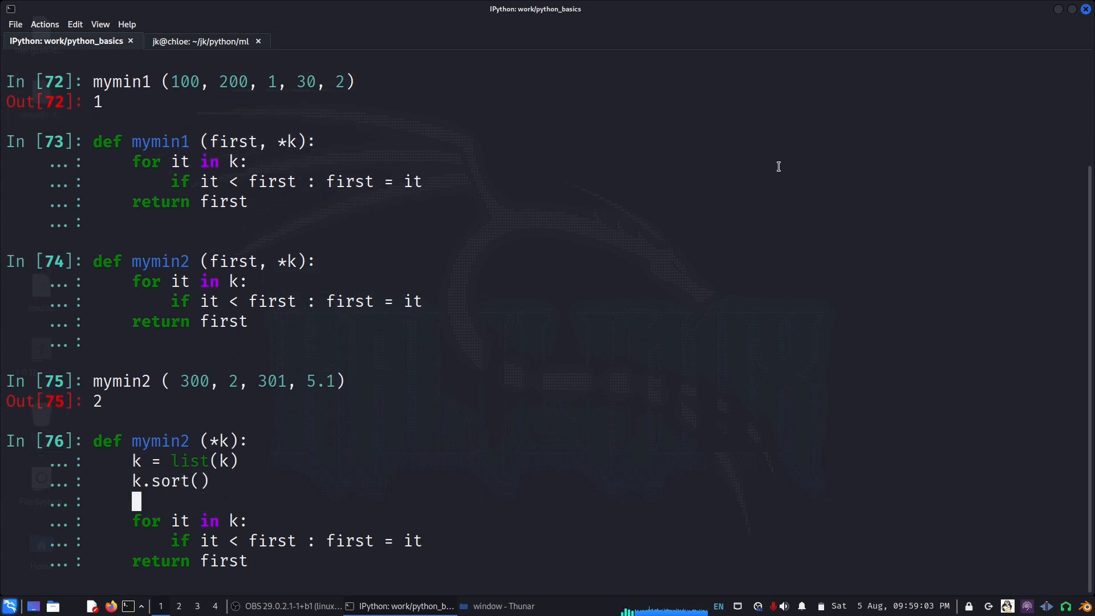
type("return first")
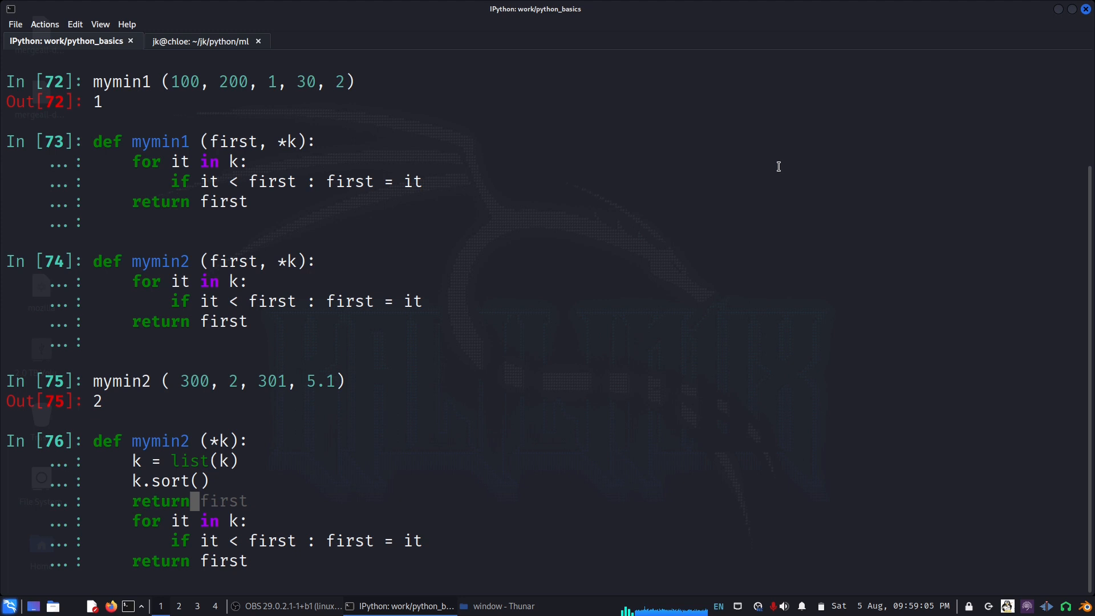
type("k[0]")
type("mymin2")
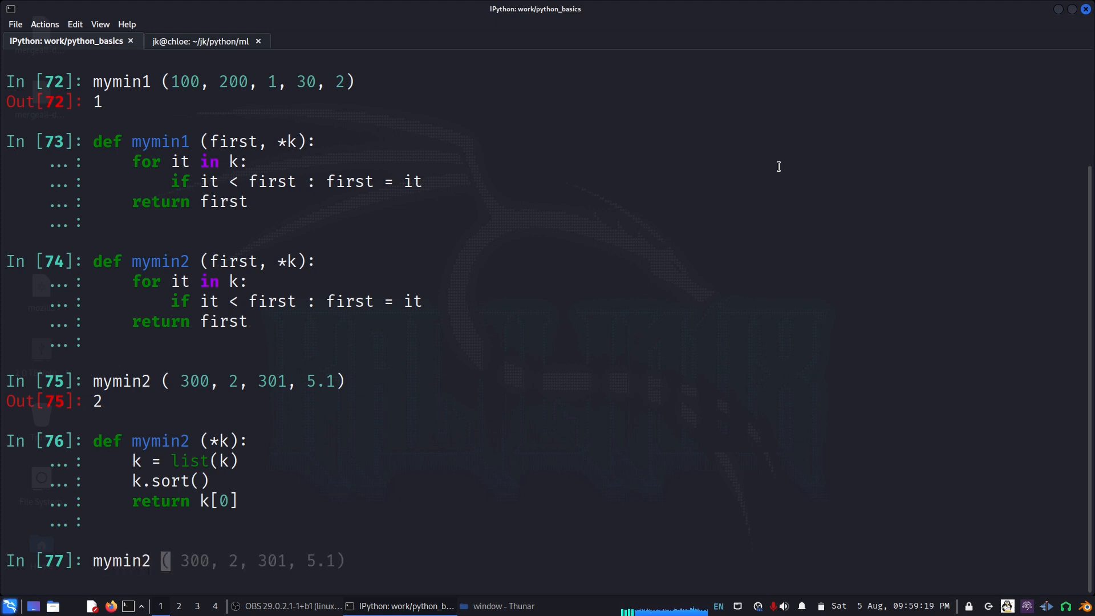
type("30")
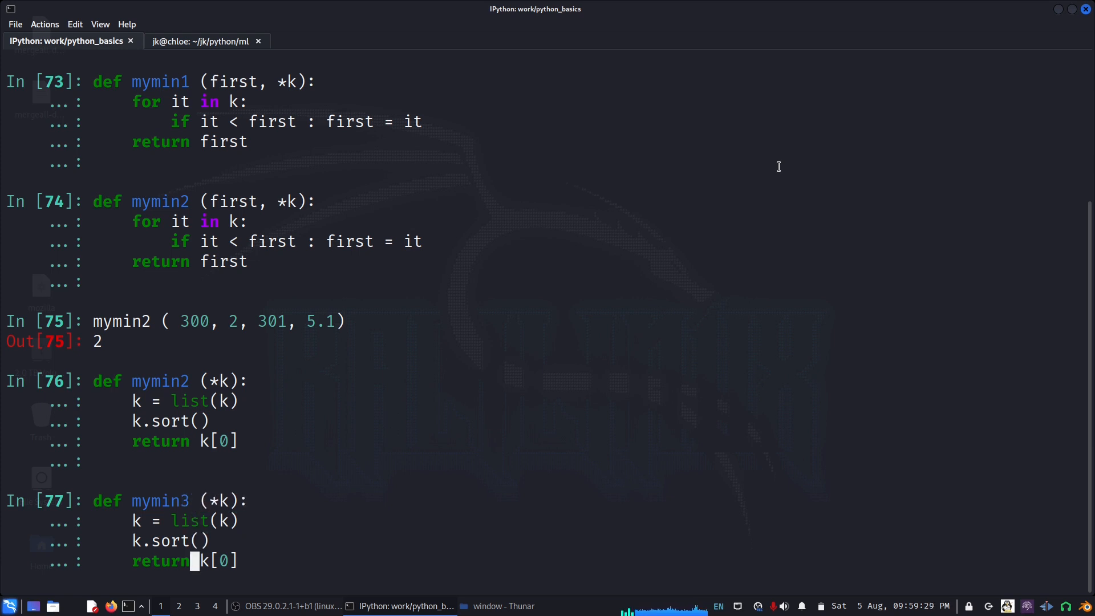
- Run mymin3(100, 200, 1, 301), which returns 1
type(",")
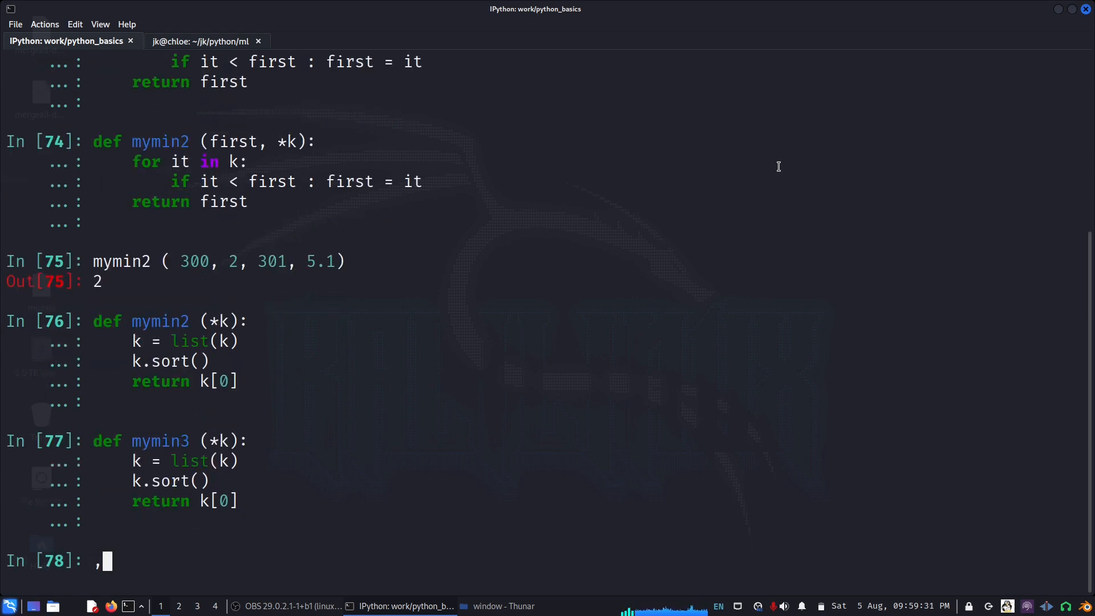
type("mymin3(")
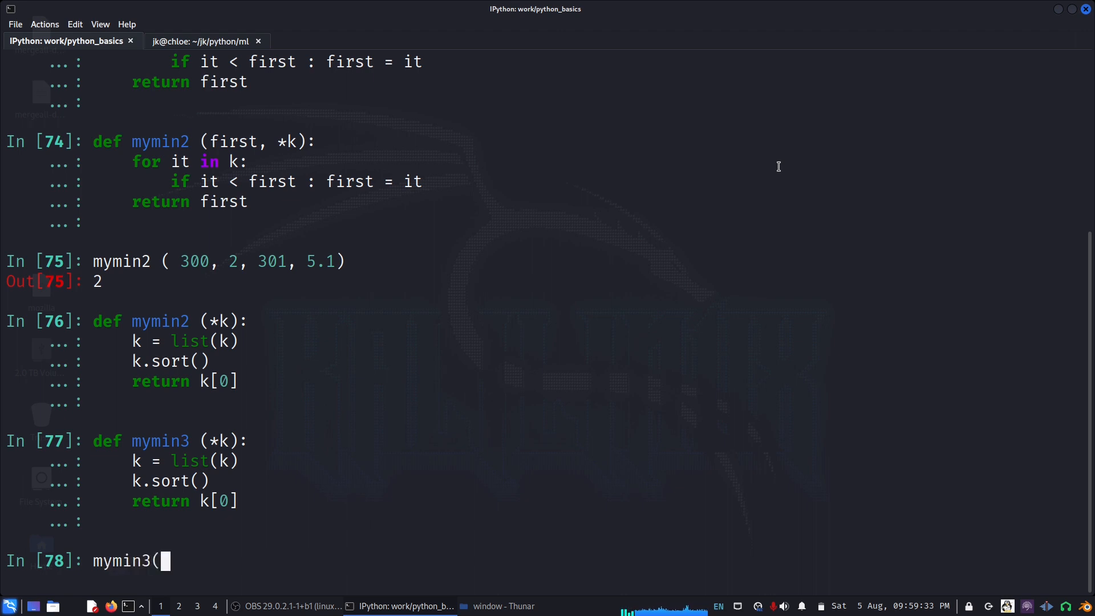
type("100")
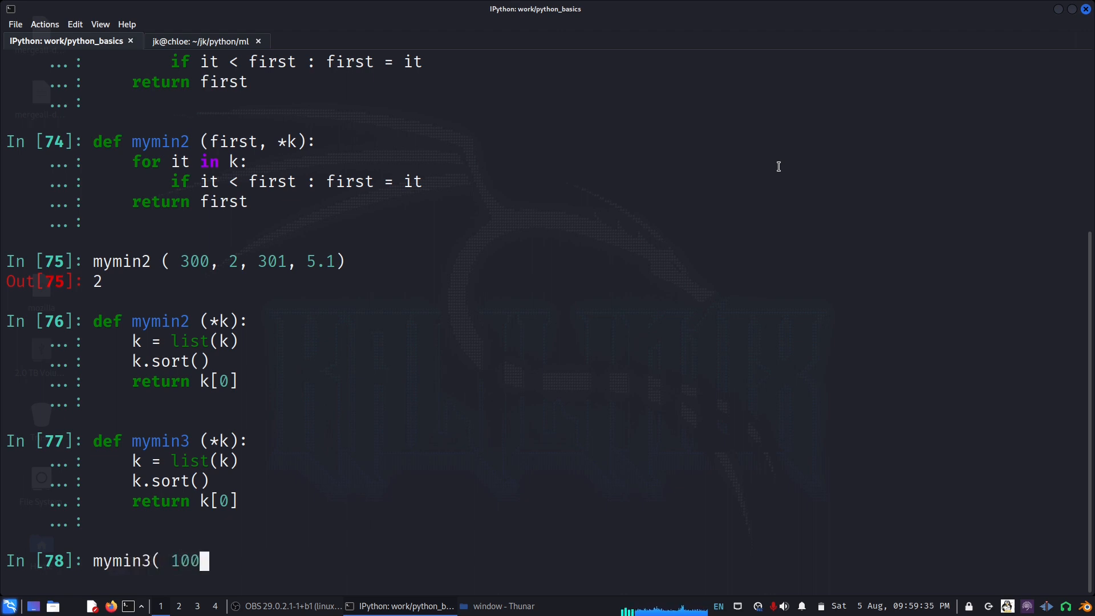
type(", 200, 1,")
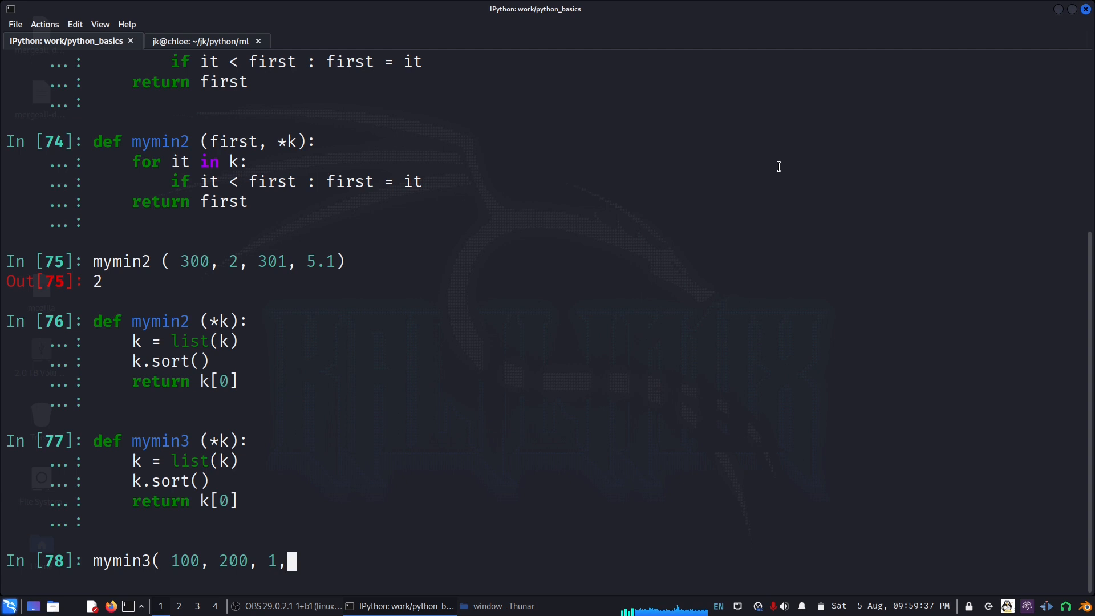
type("301")
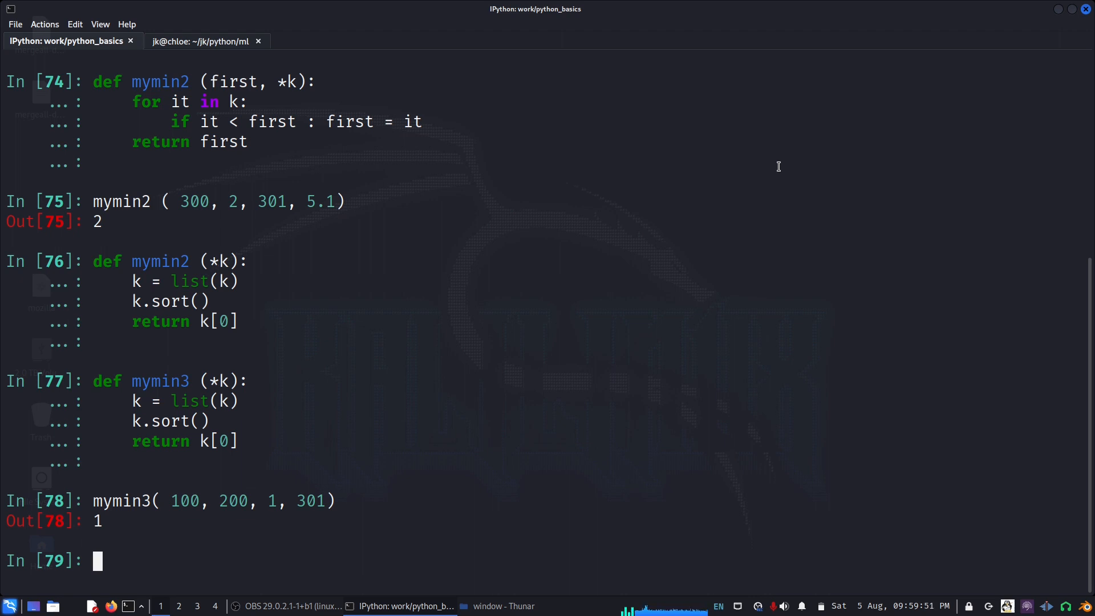
- Rerun mymin3 with 3001, 200001, 1.5, .1 appended, returning 0.1
type("mymin3( 100, 200, 1, 301)")
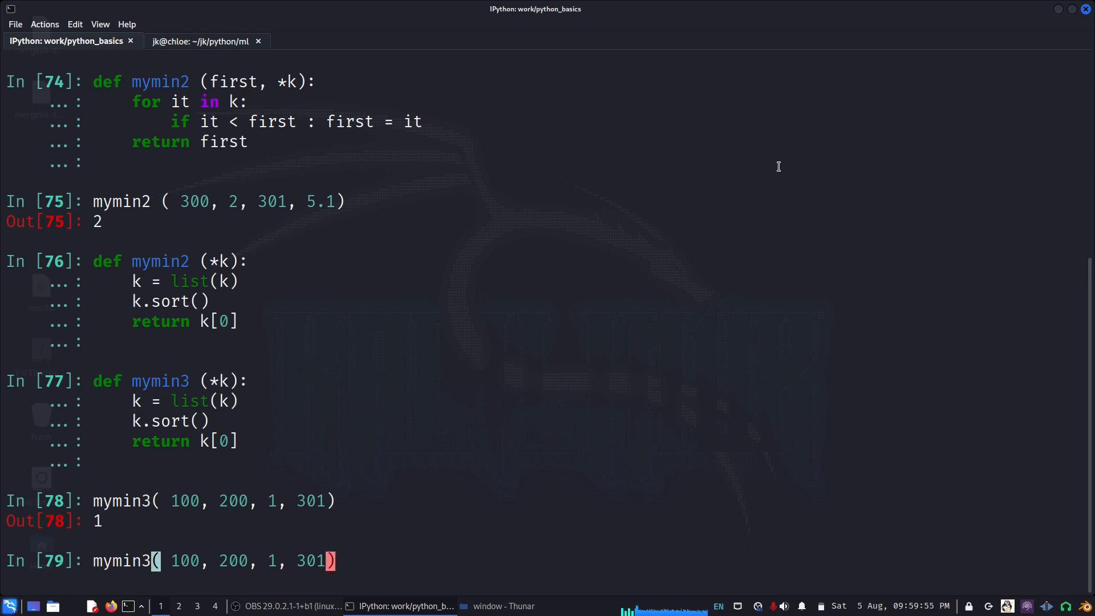
type(", 3001,")
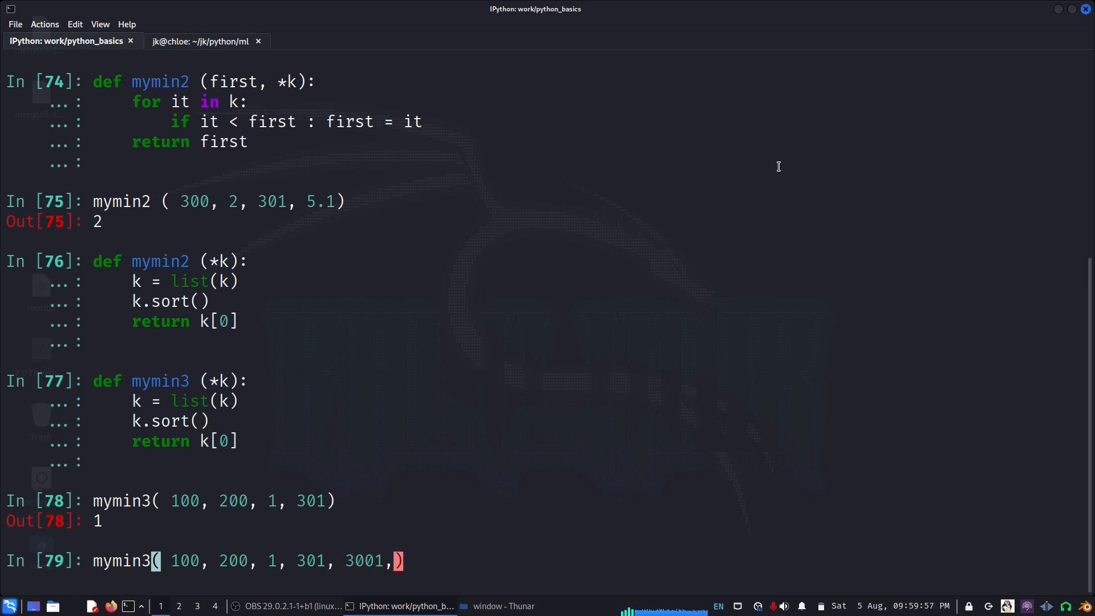
type("200001, 1")
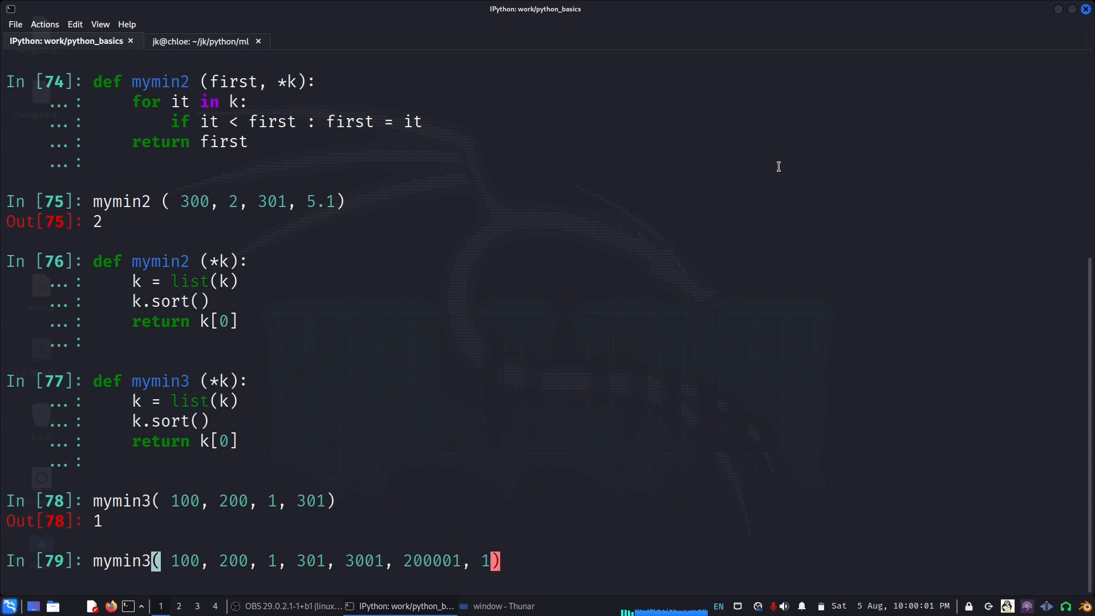
type("5 .")
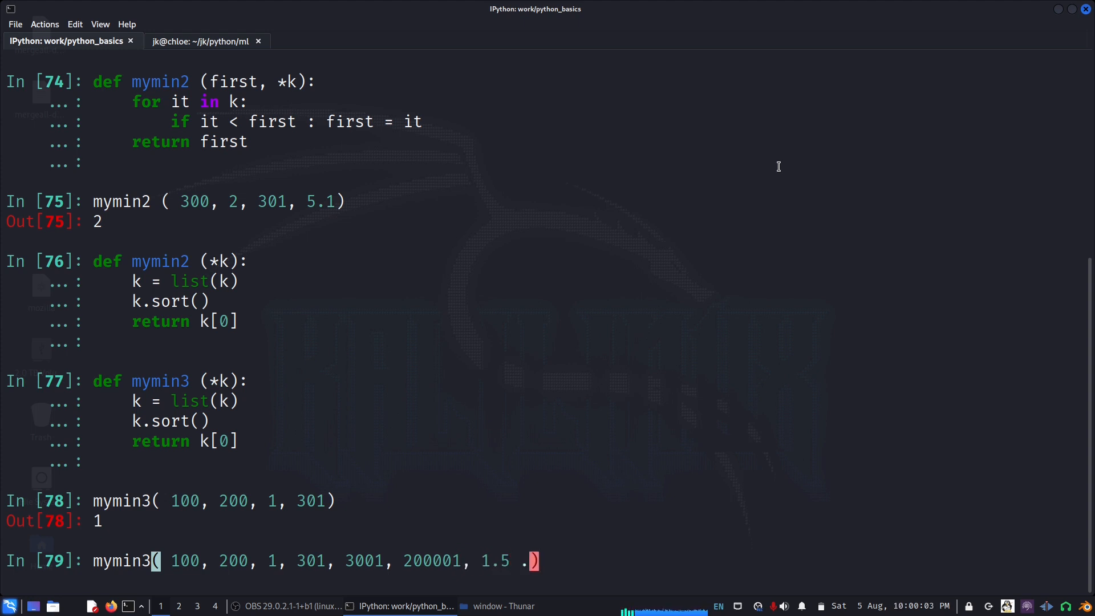
type("1")
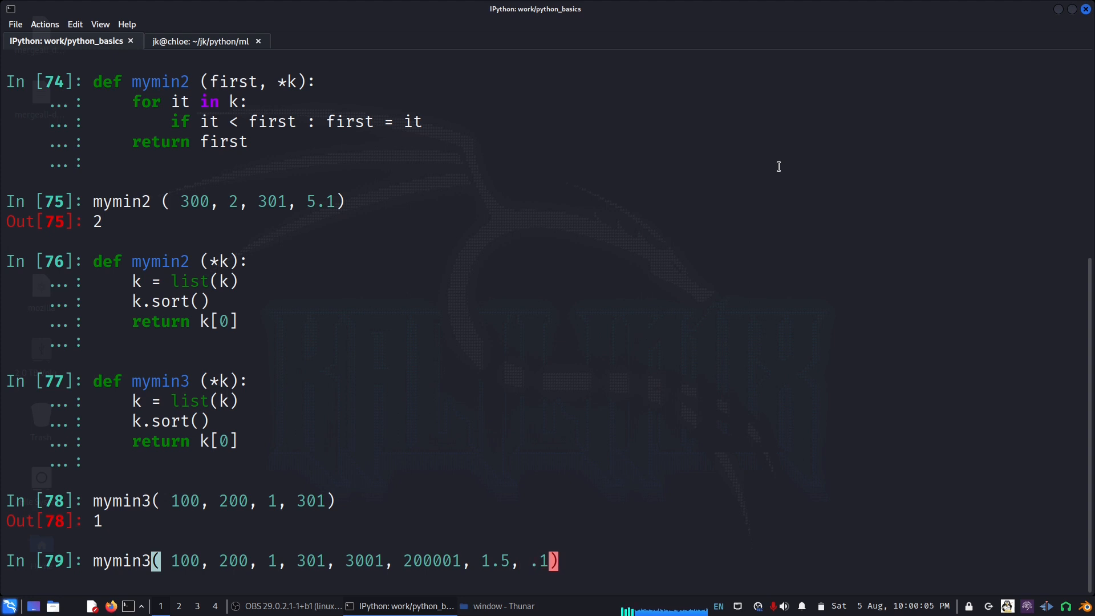
key("Return")
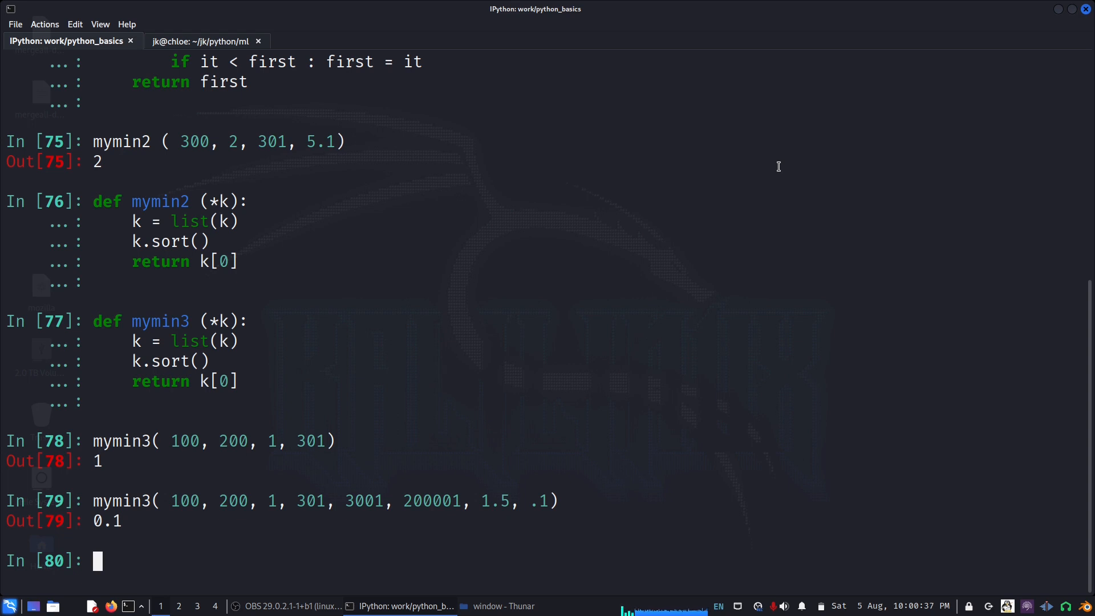
- Define lessf = lambda a, b: a < b
type("lessf = l")
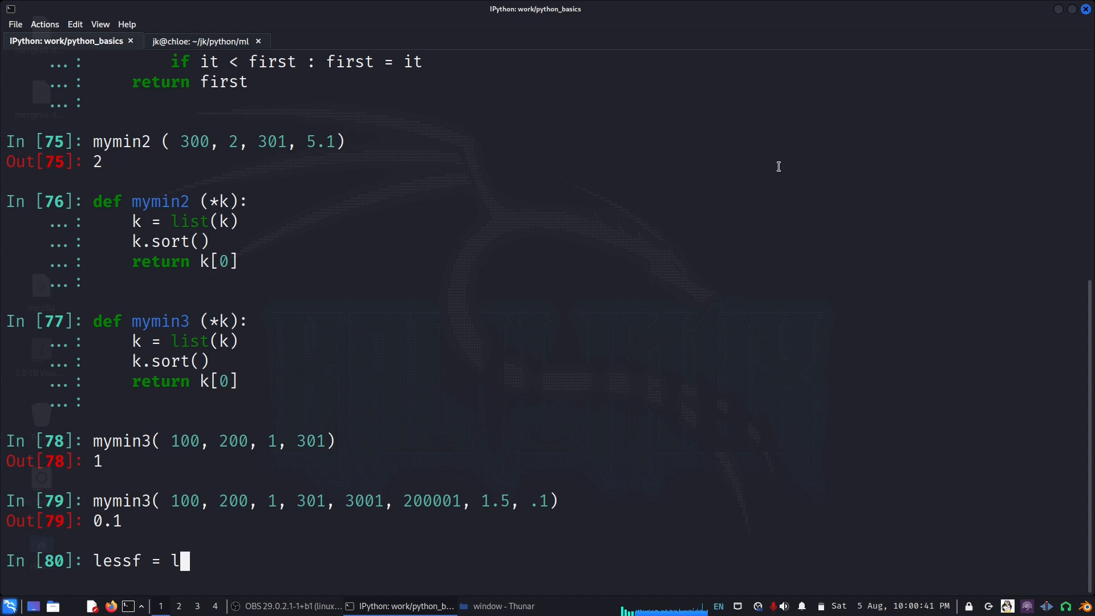
type("ambda x")
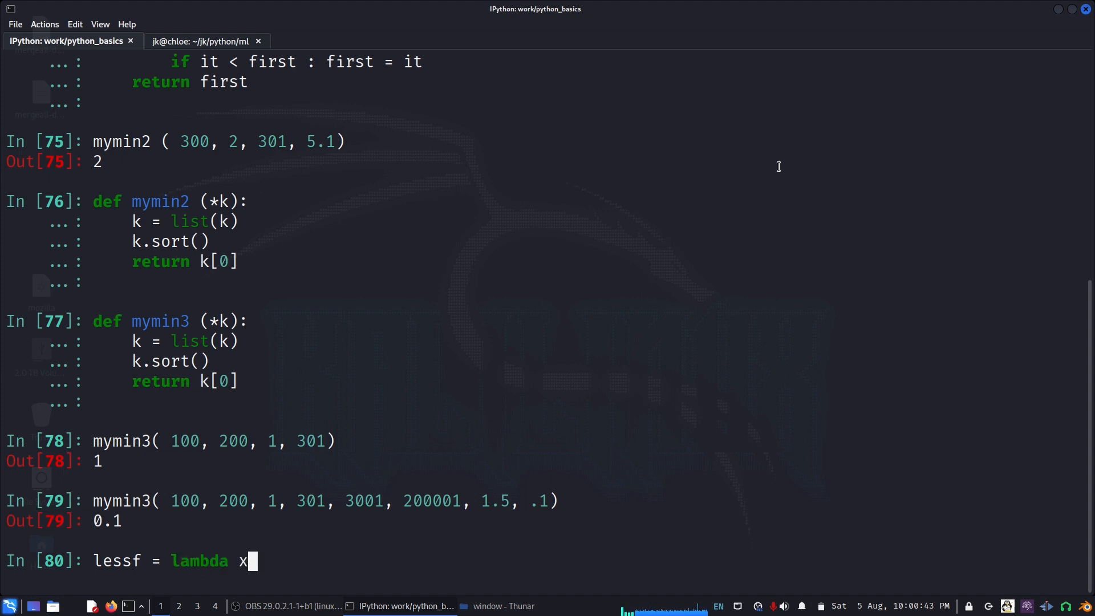
type("a")
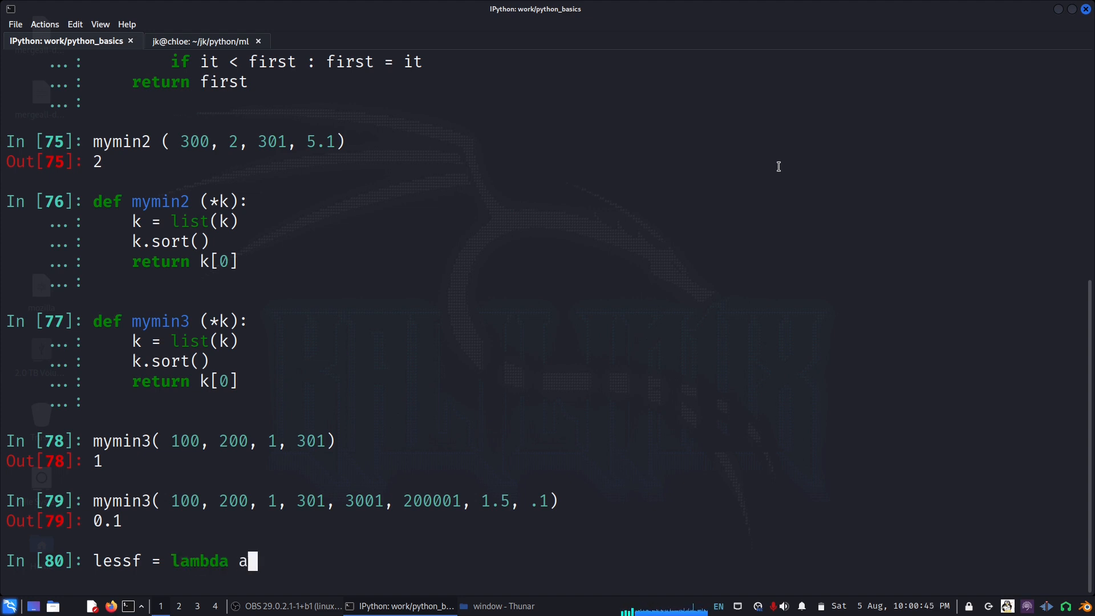
type(", b: a < b")
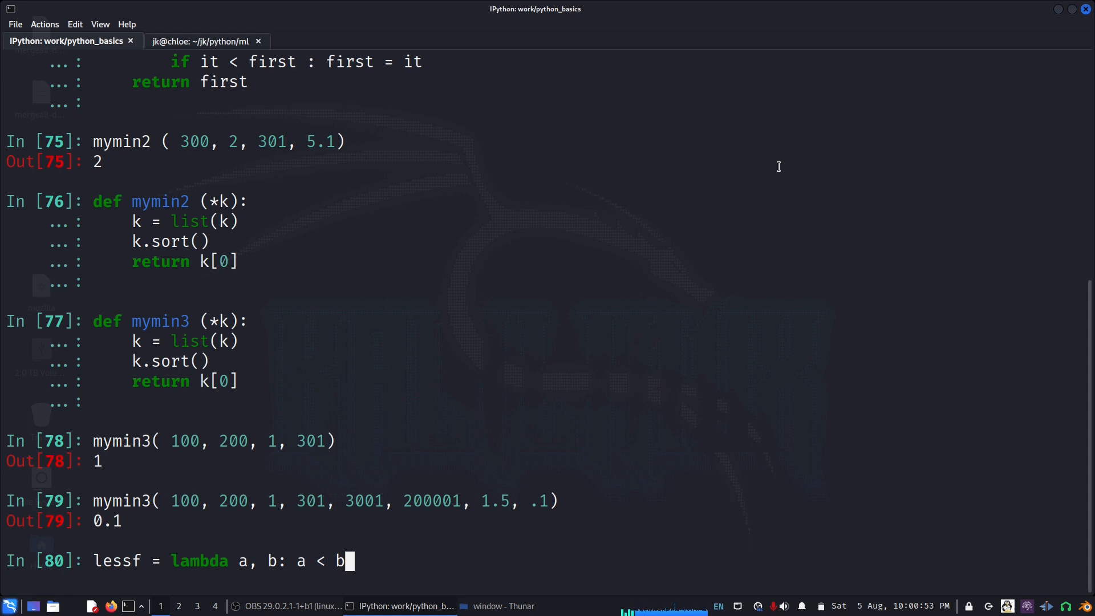
- Define greatf = lambda a, b: a > b
type("grea")
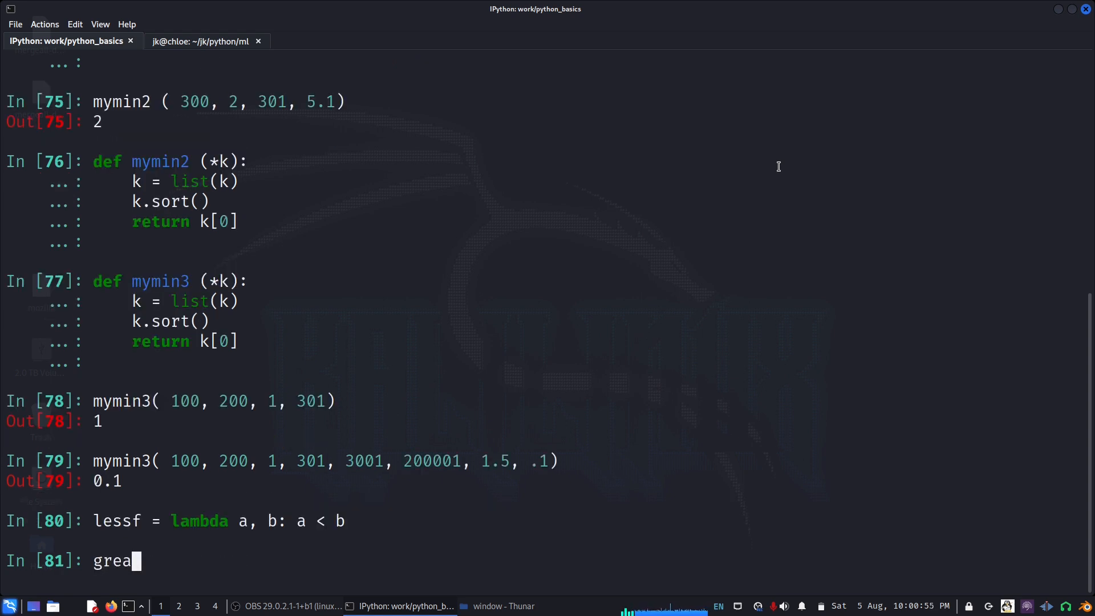
type("tf")
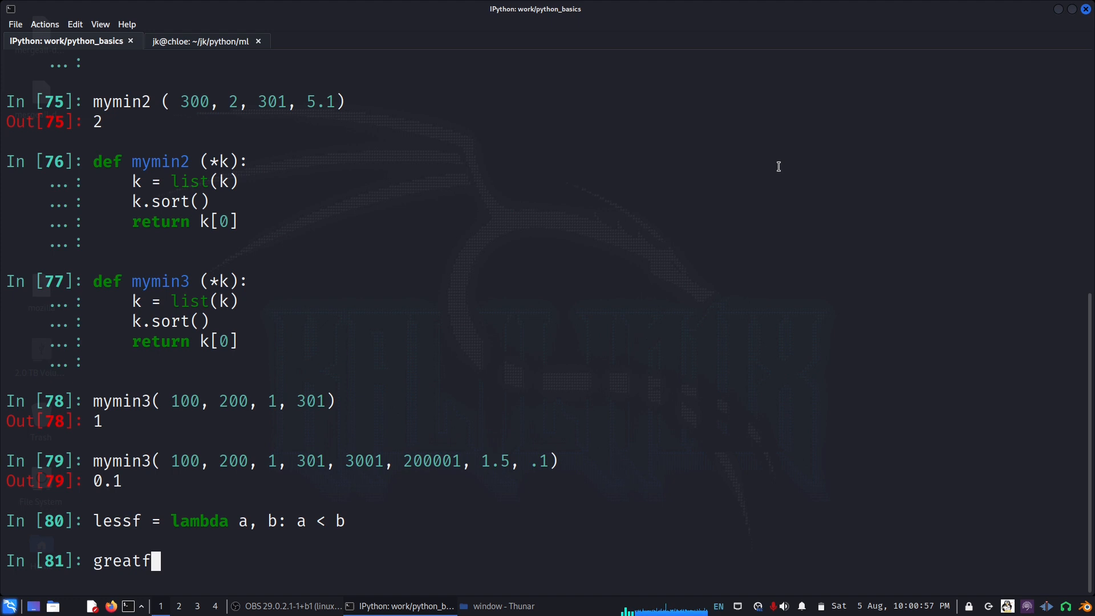
type("= lambda a, b")
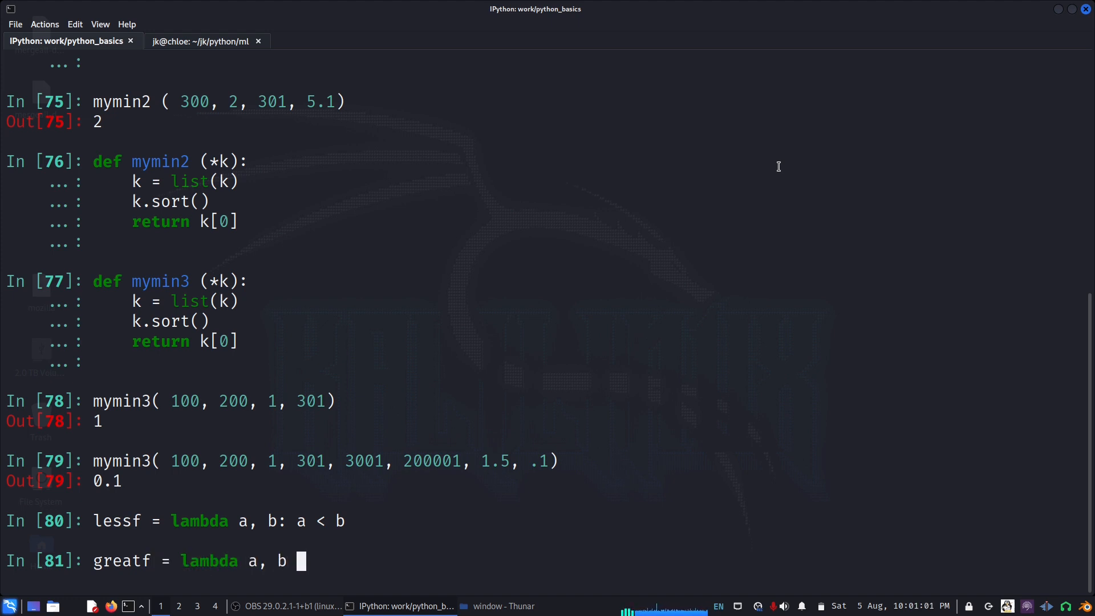
type(": a > b")
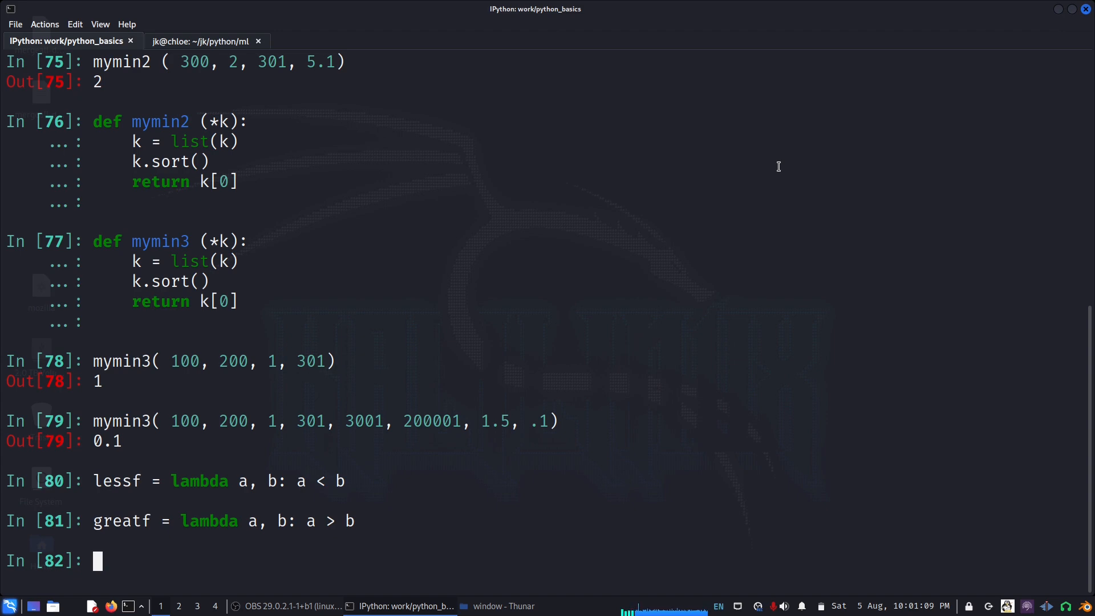
type("def mymin3 (*k):")
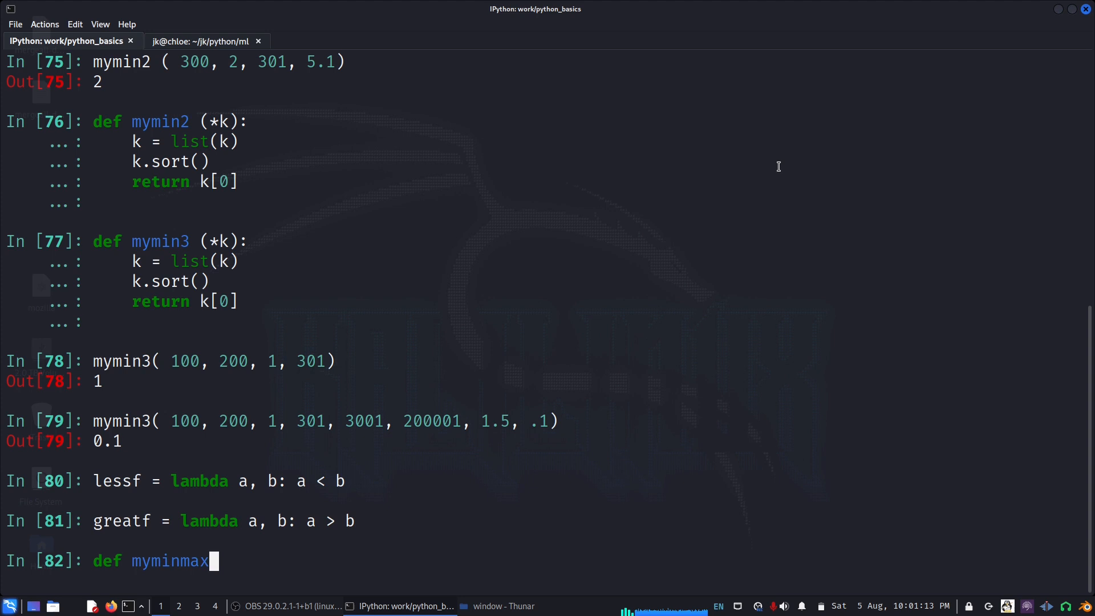
- Enter the myminmax(fun, *k) signature with fr = k[0]
type("(")
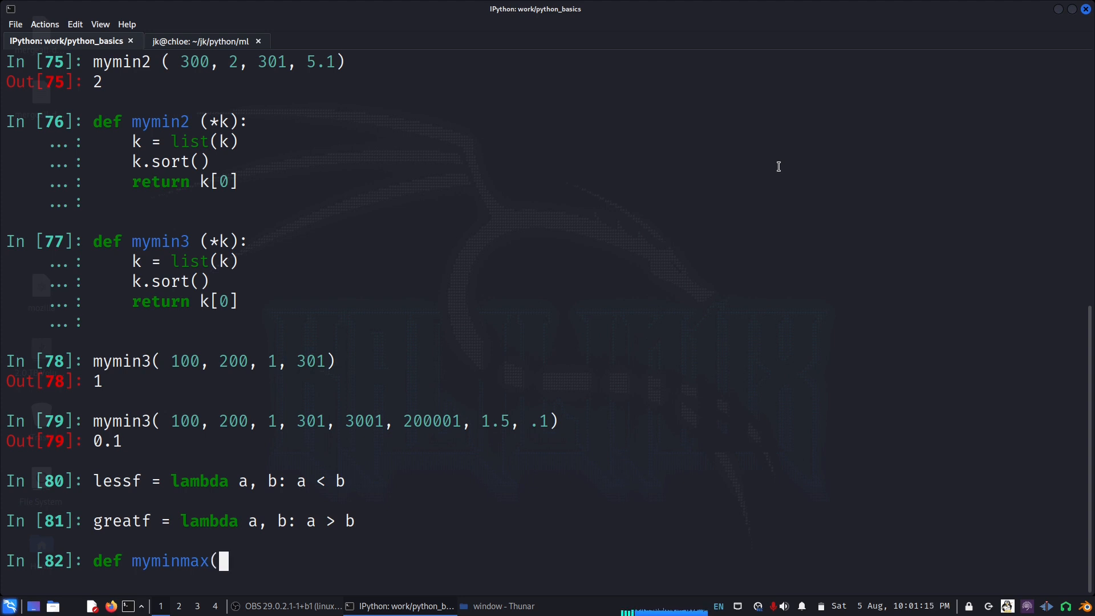
type("t")
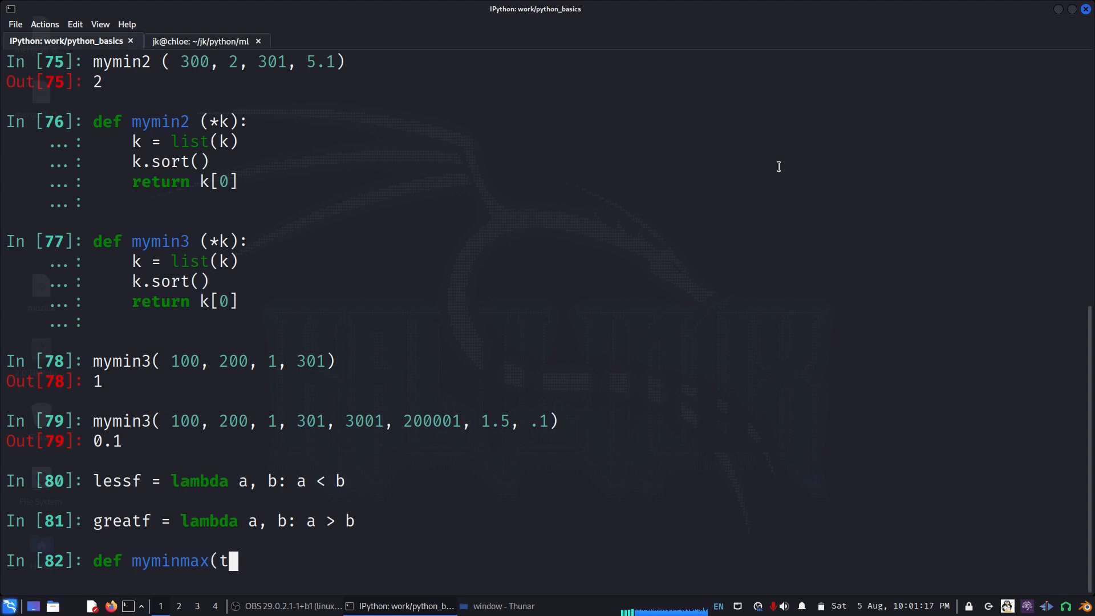
type("un")
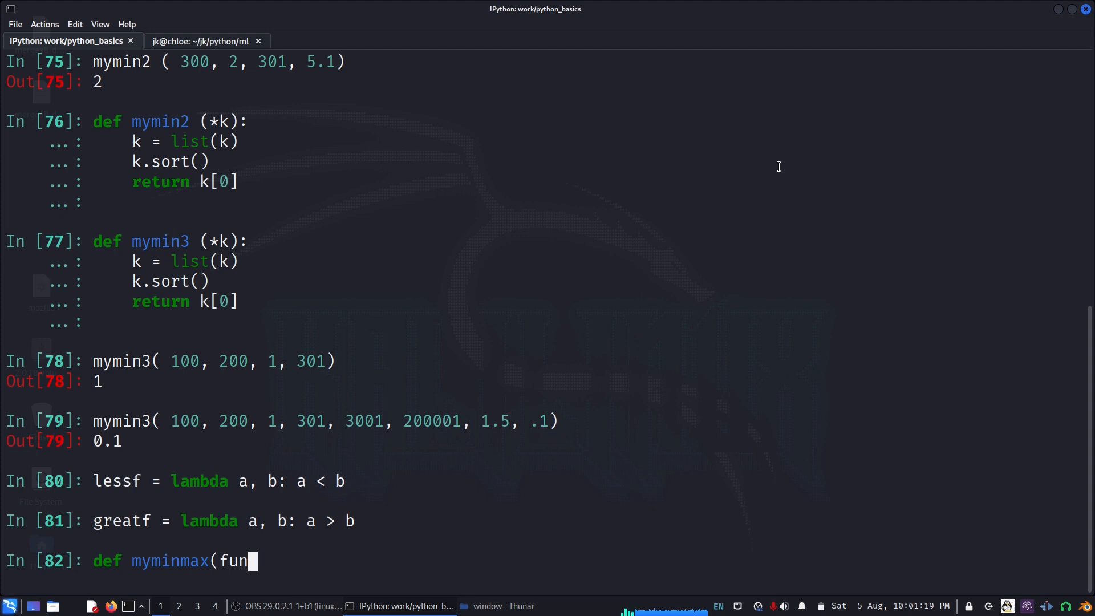
type(",")
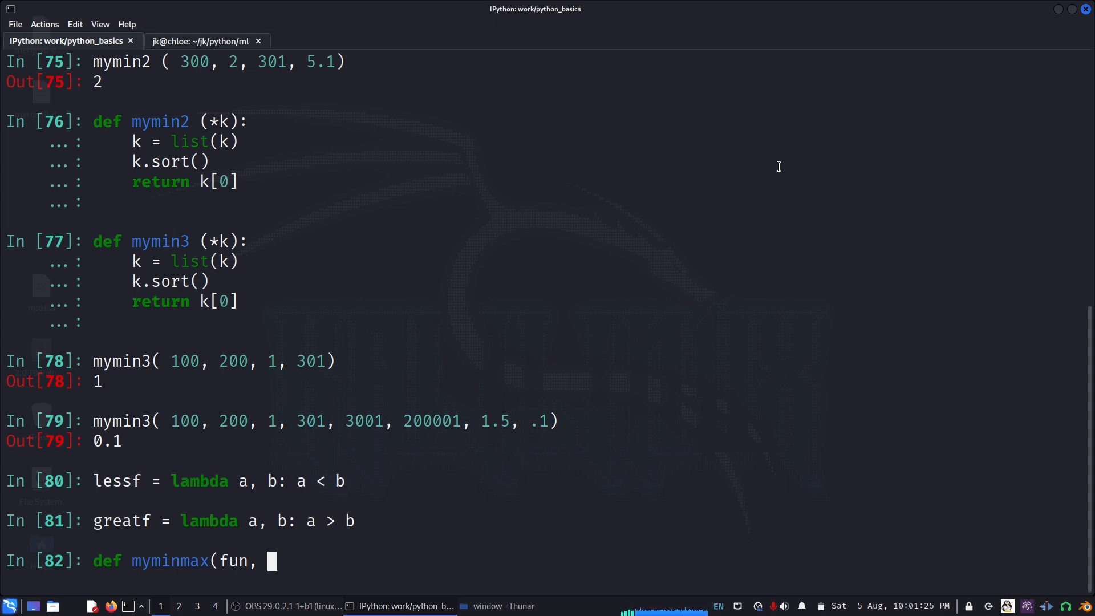
type("*k):")
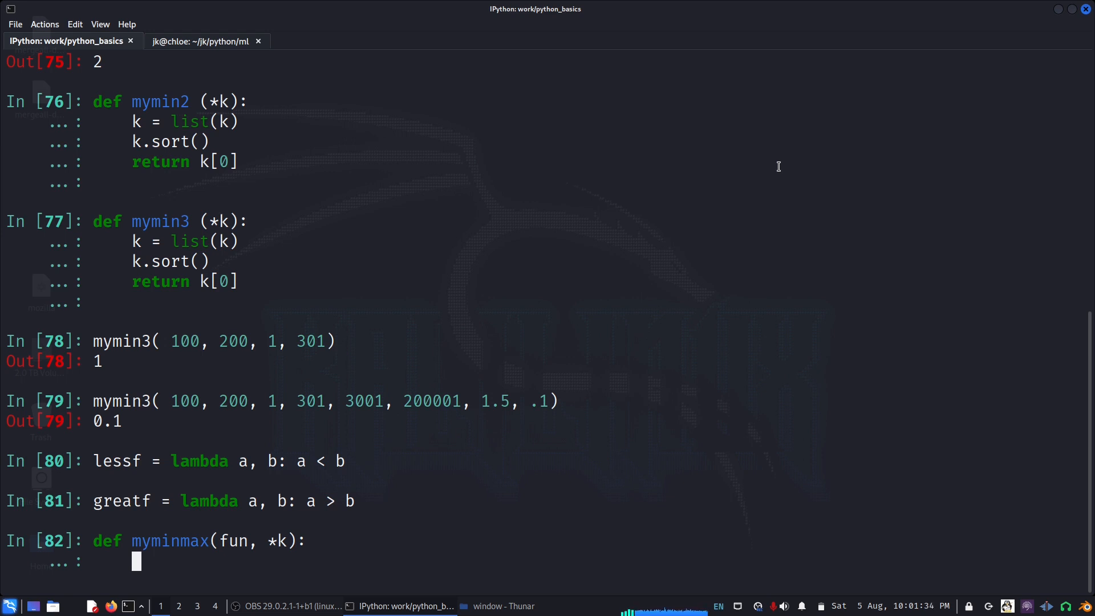
type("fr =")
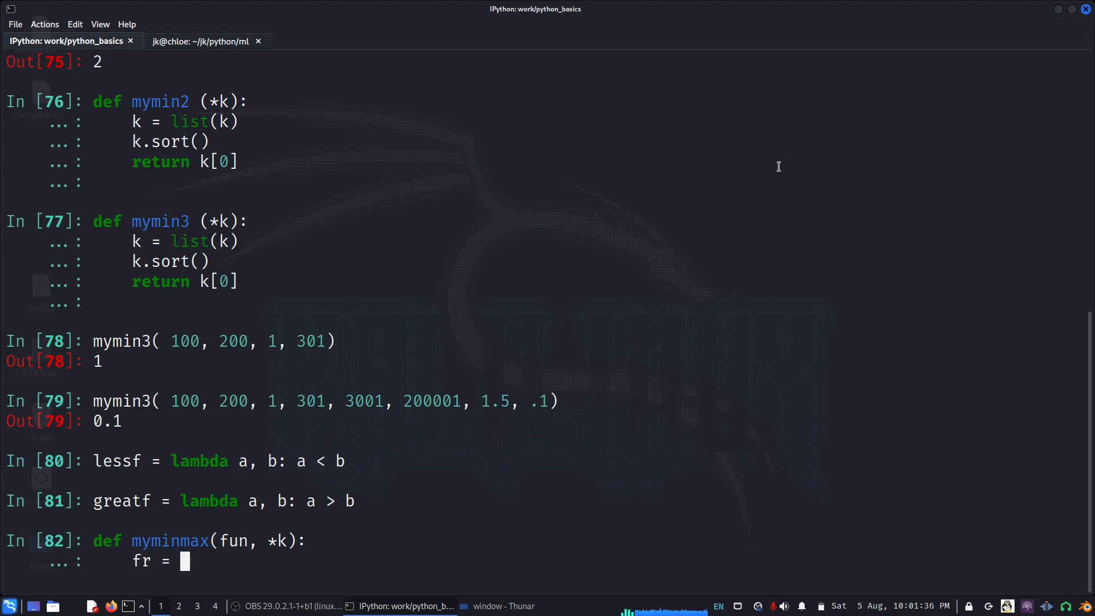
type("k[0]")
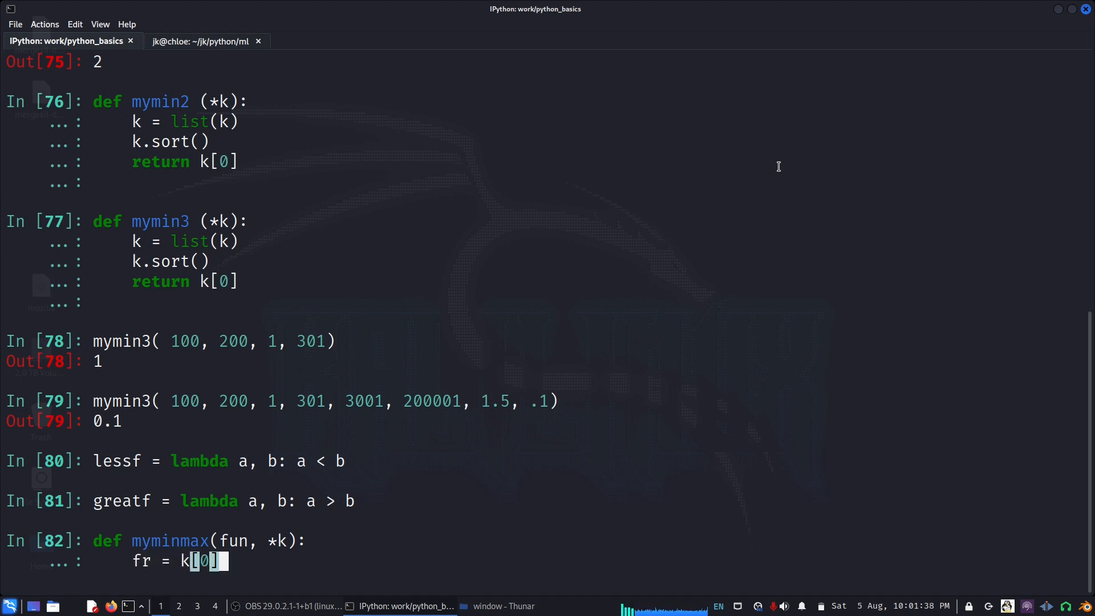
- Add the loop over k[1:] setting fr = item when fun(item, fr), then return fr
type("for it in k:")
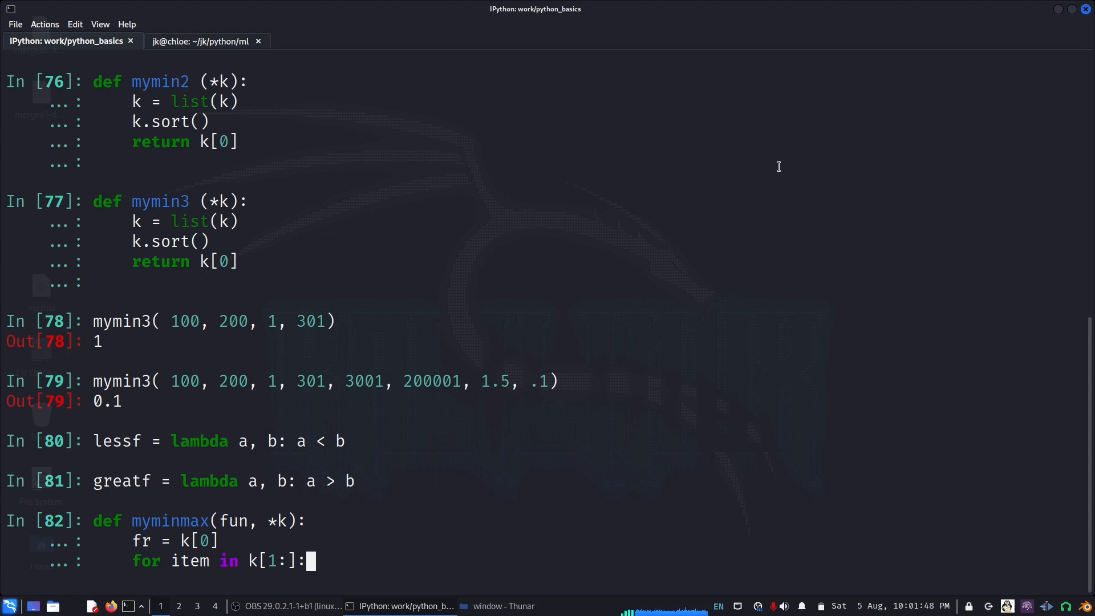
key("Return")
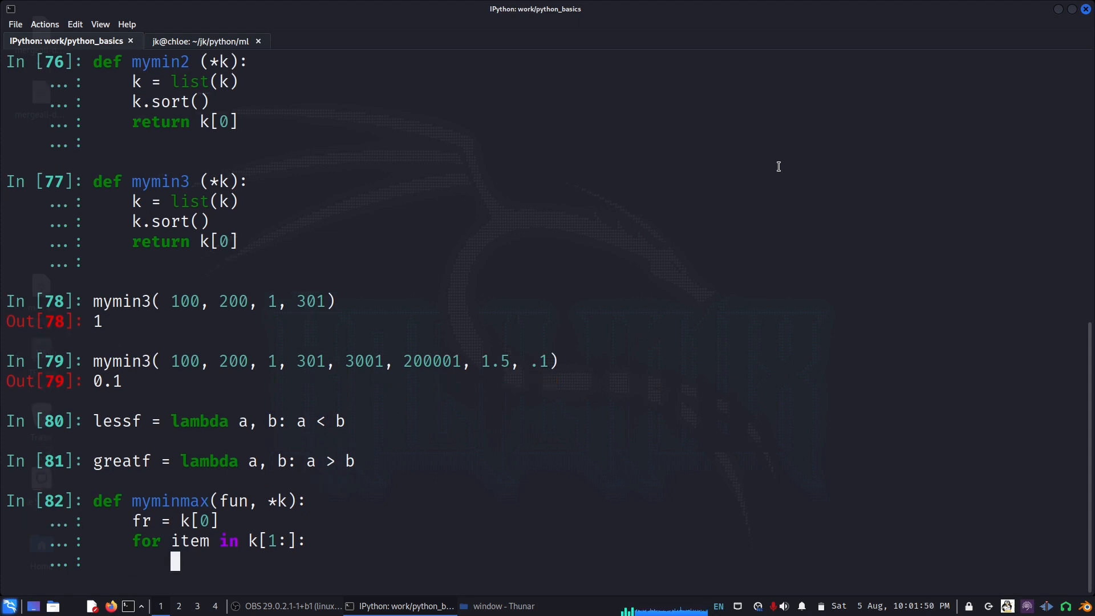
type("if it < first : first = it")
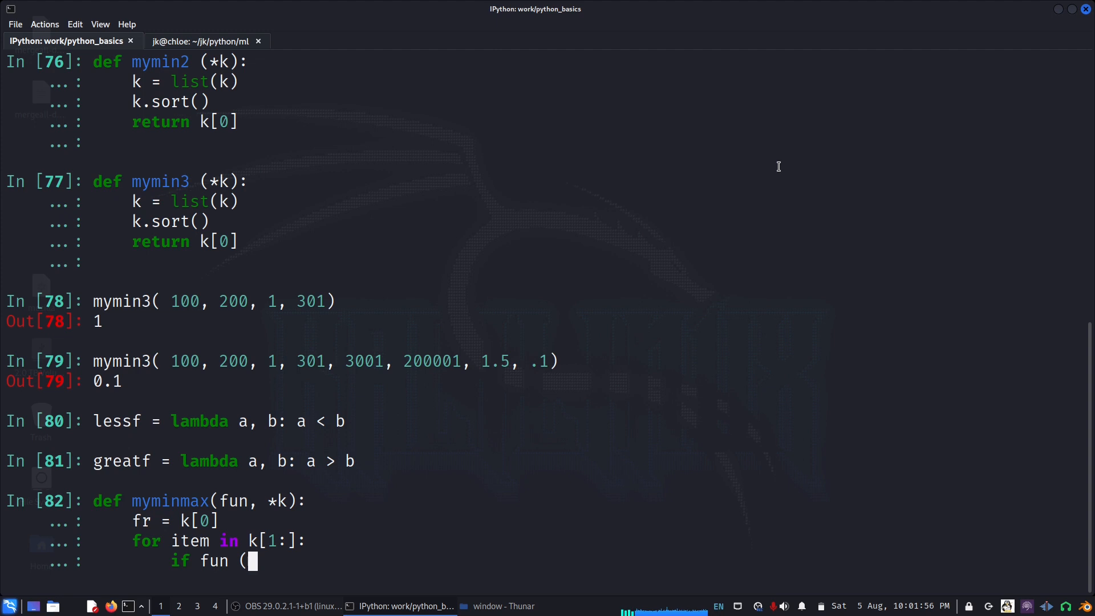
type("item")
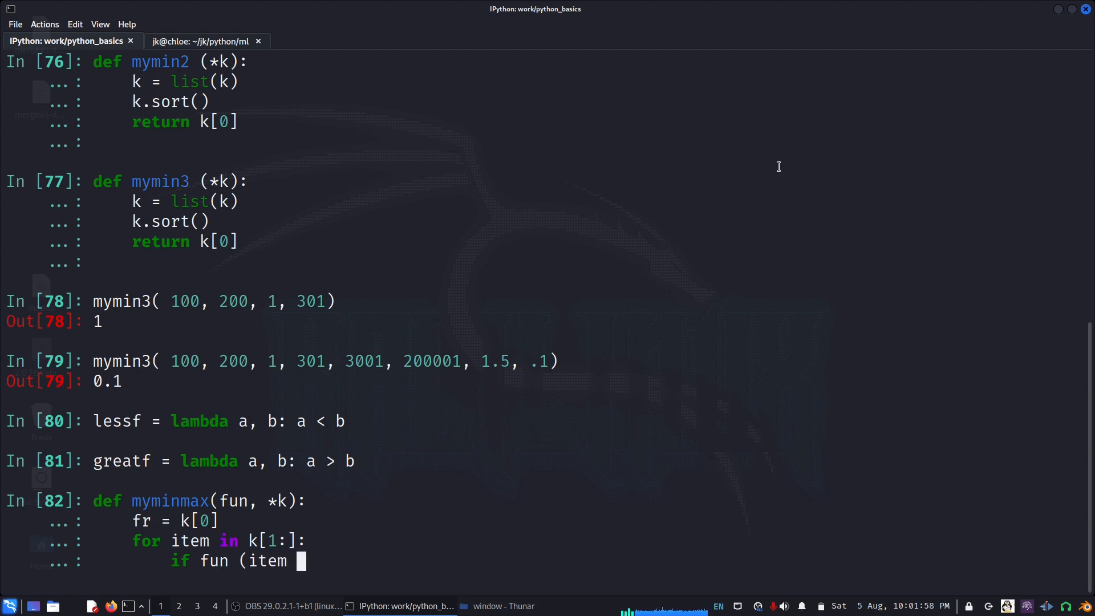
type("<")
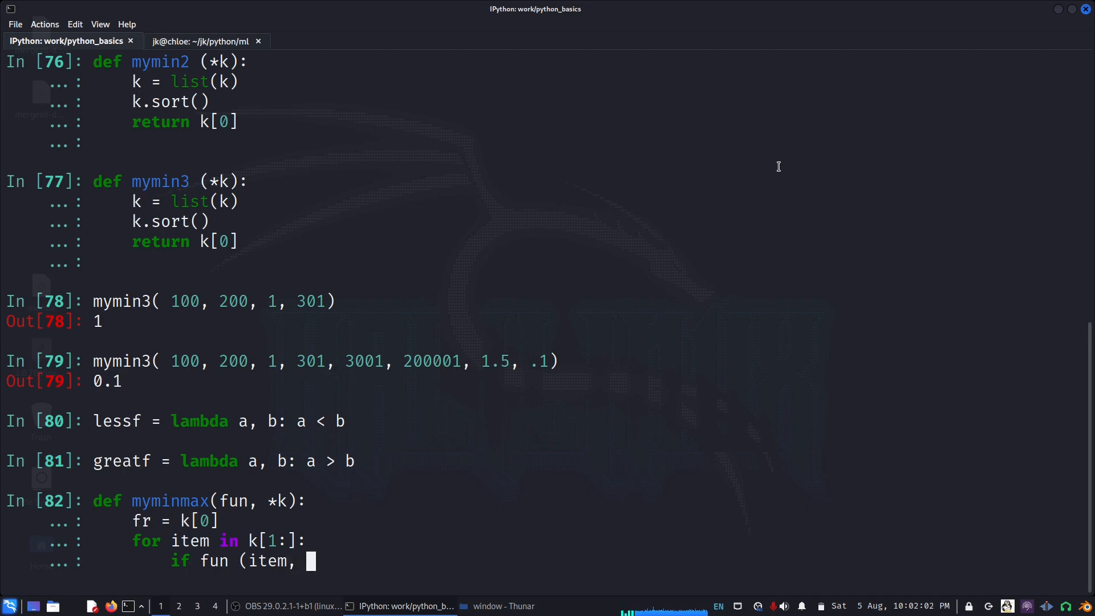
type("fr)")
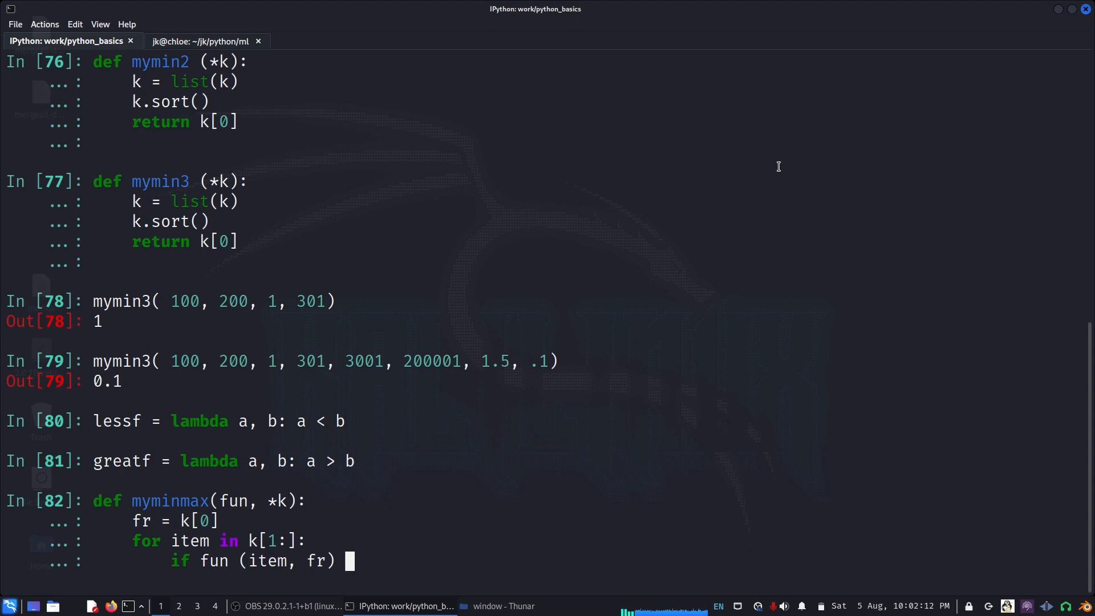
type(": fr =")
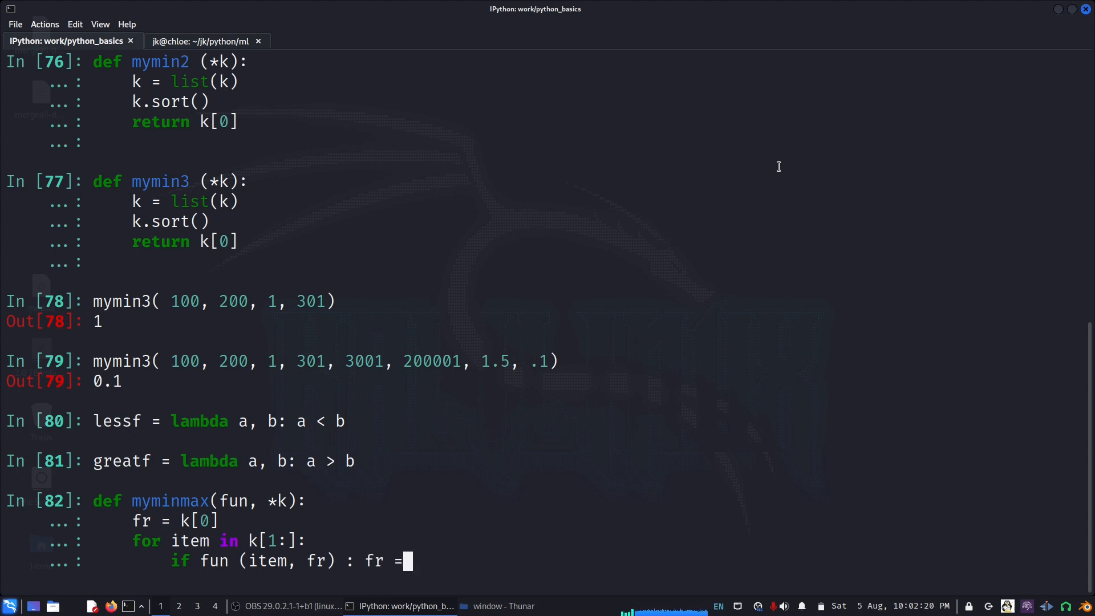
type("item")
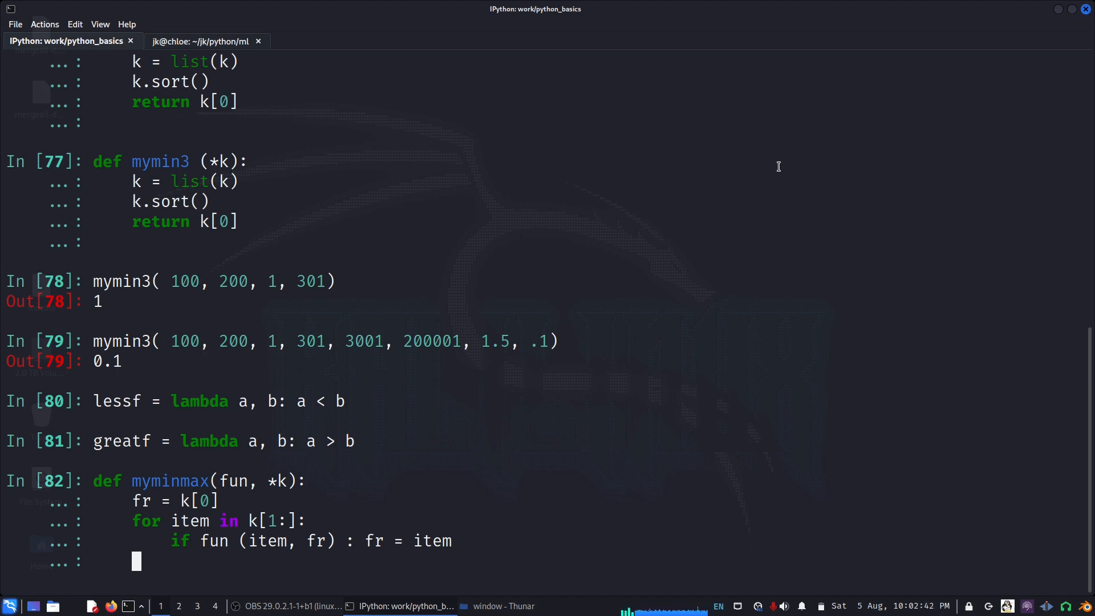
type("return fr")
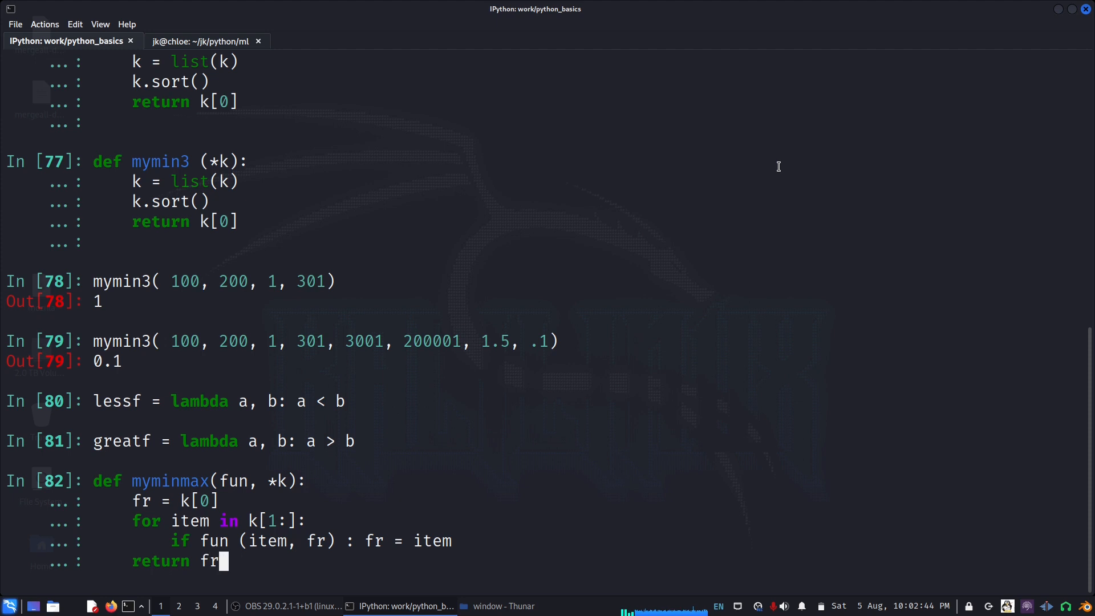
key("Return")
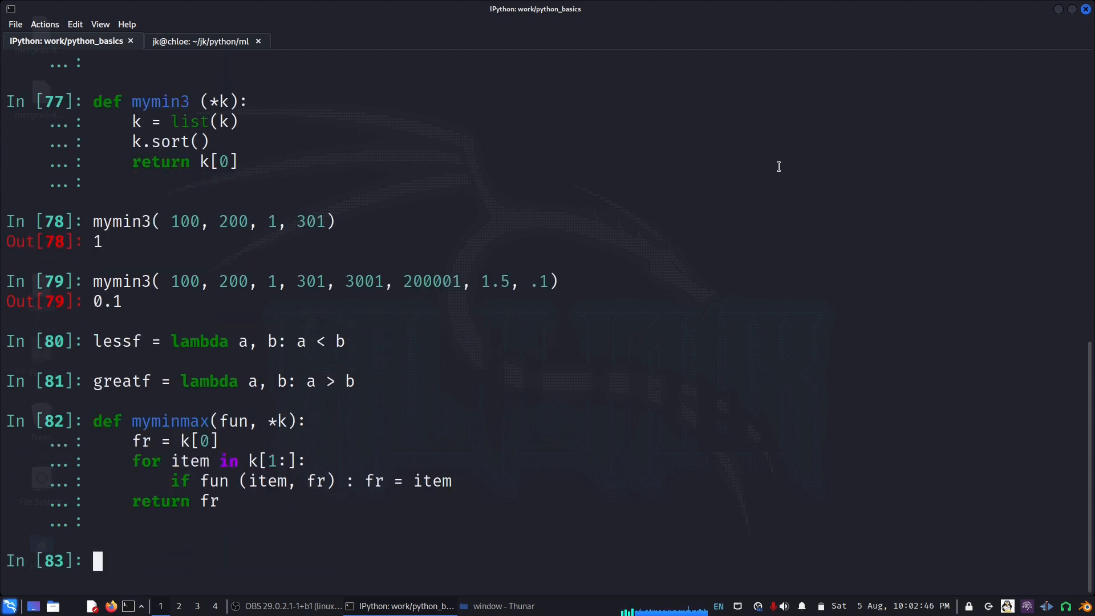
- Run myminmax(lessf, 100, 1, 223, 3, 4.5, 22.2), returning 1
type("myminma")
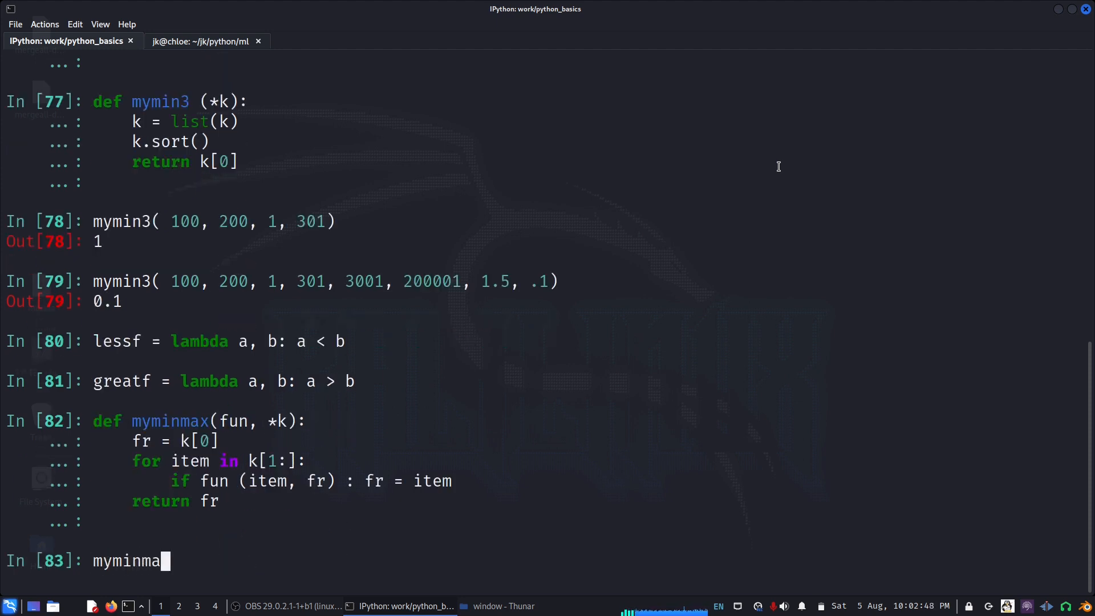
type("x(")
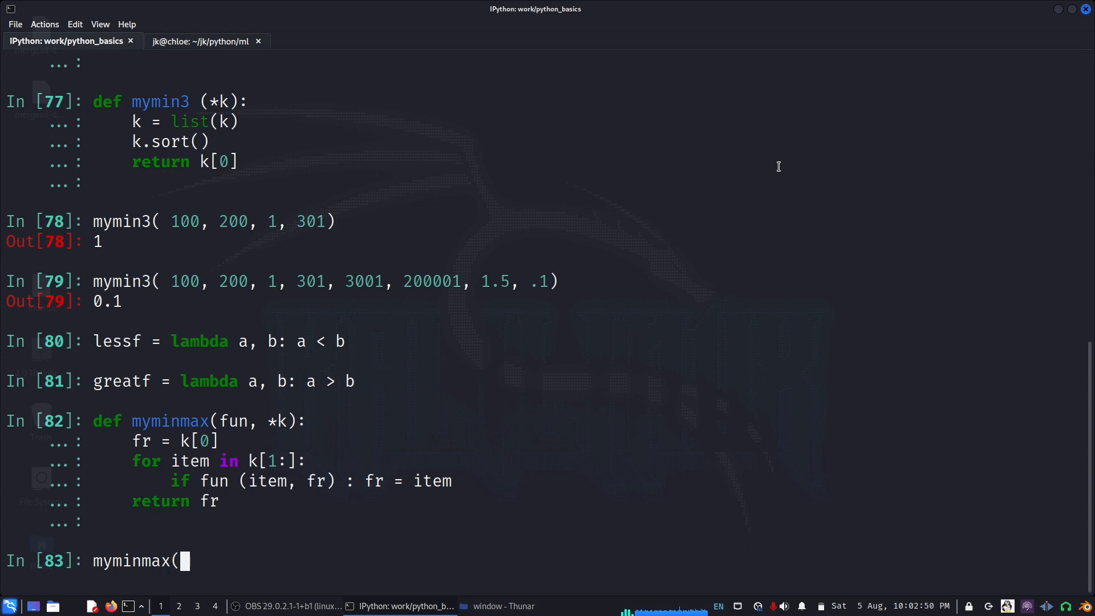
type("less")
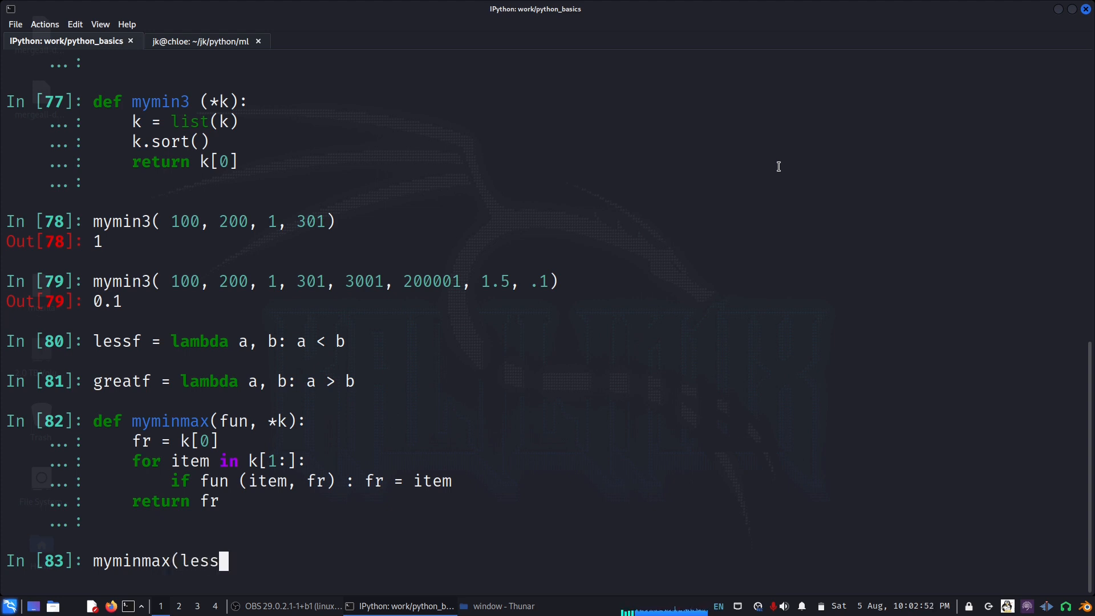
type("f,")
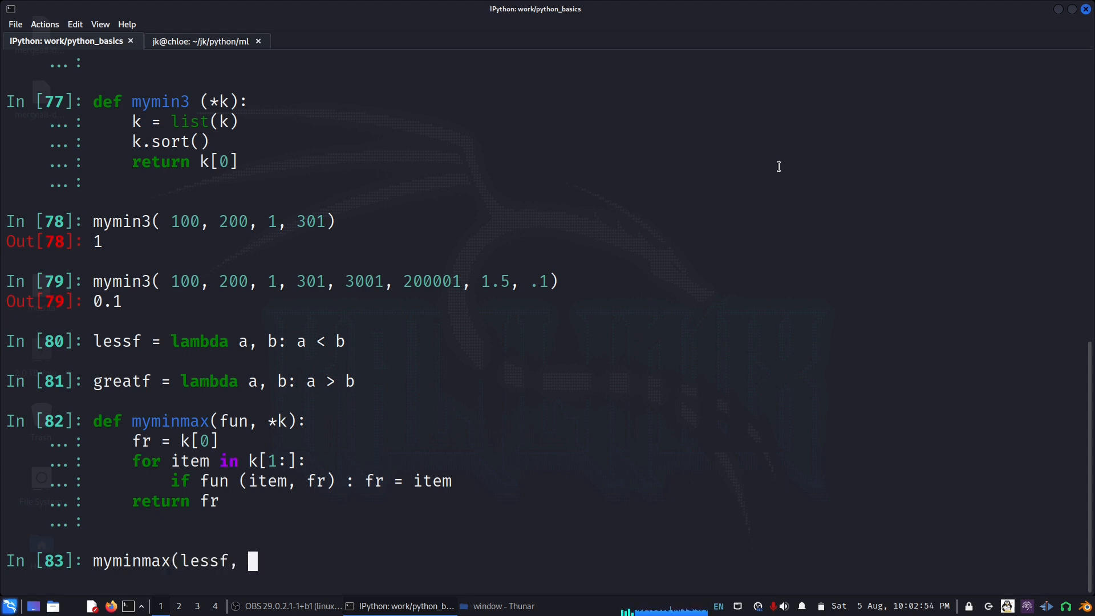
type("100, 1,")
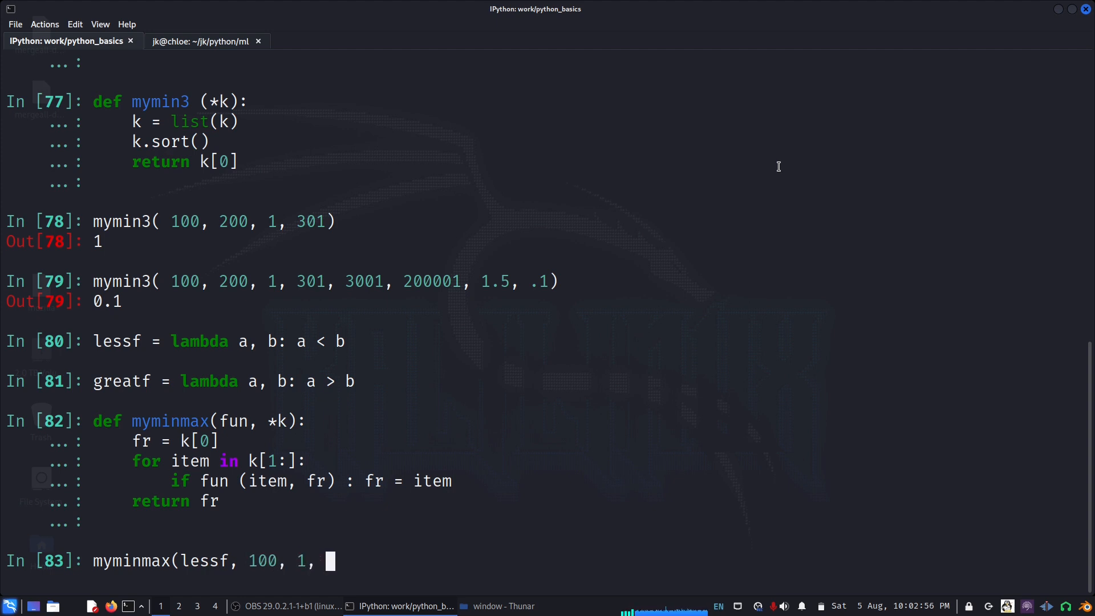
type("223, 3,")
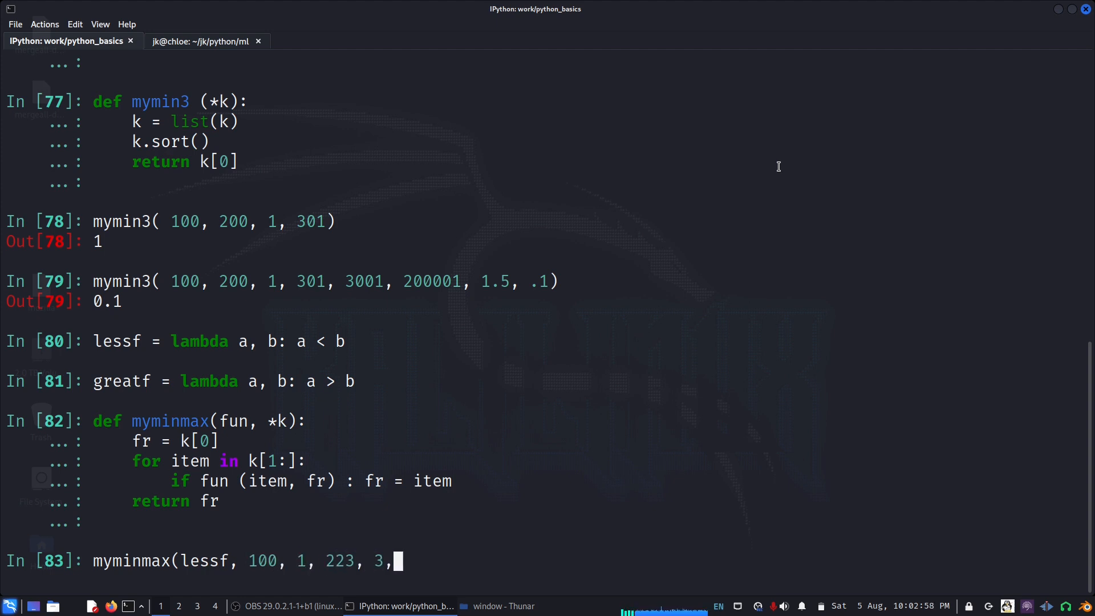
type("4.5,")
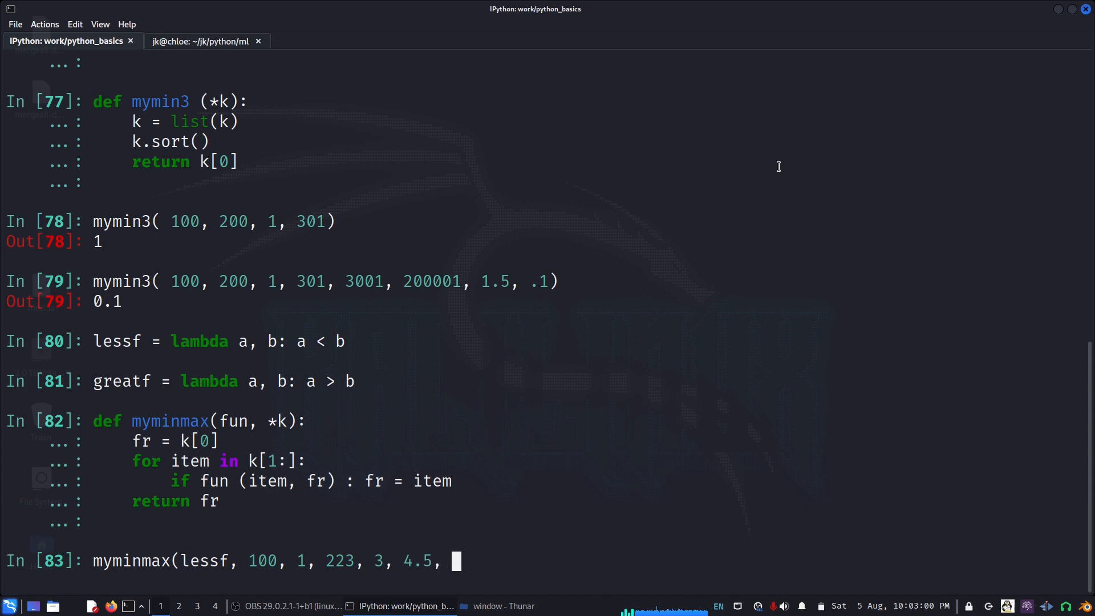
type("22.2")
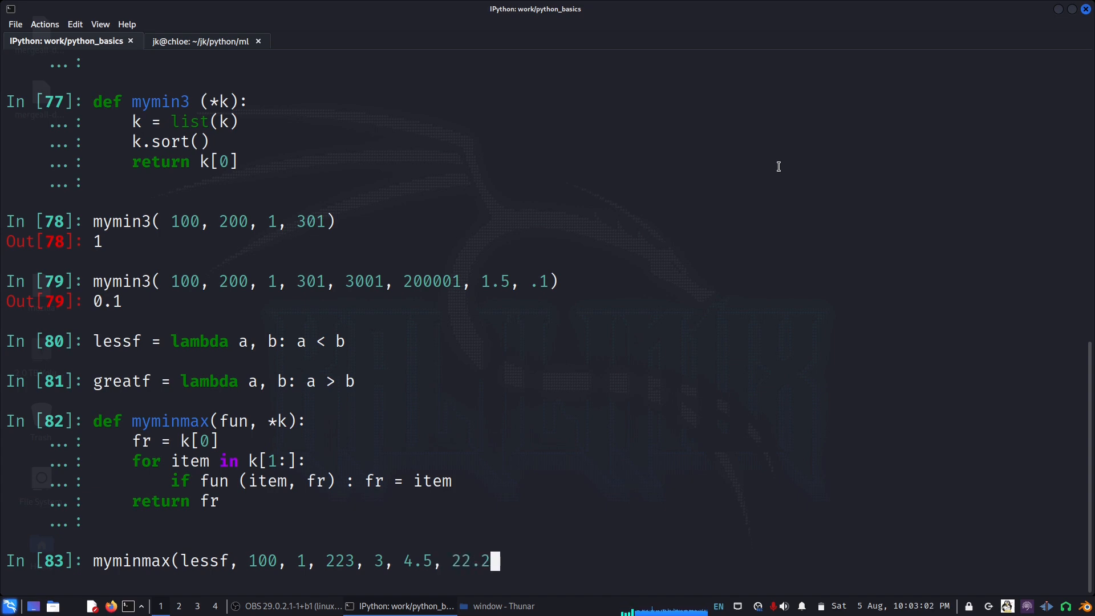
key("Return")
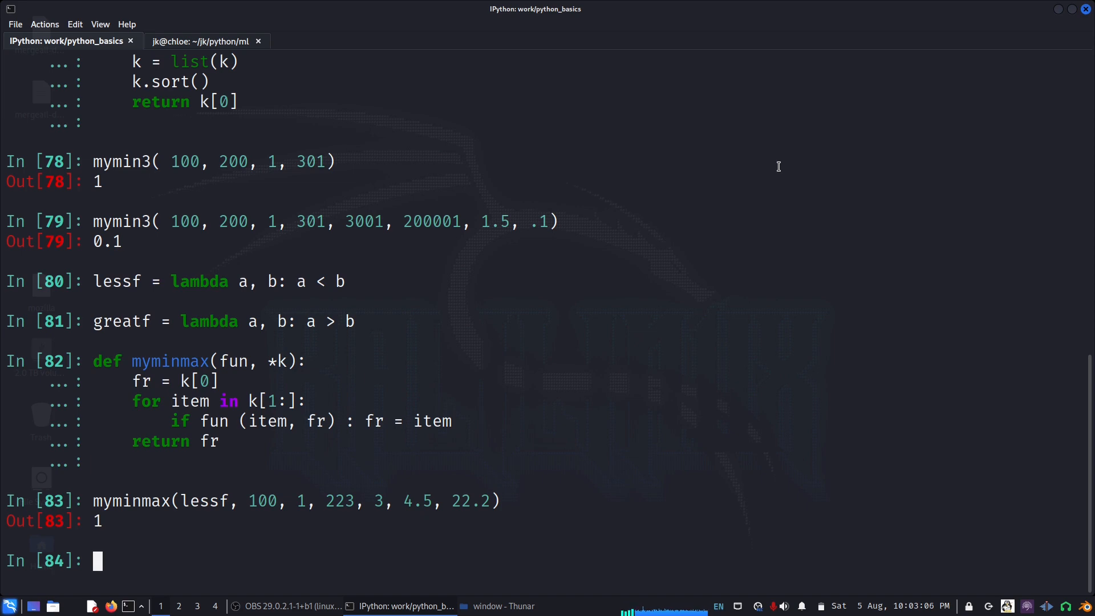
- Rerun the same call with greatf instead of lessf, returning 223
type("myminmax(lessf, 100, 1, 223, 3, 4.5, 22.2)")
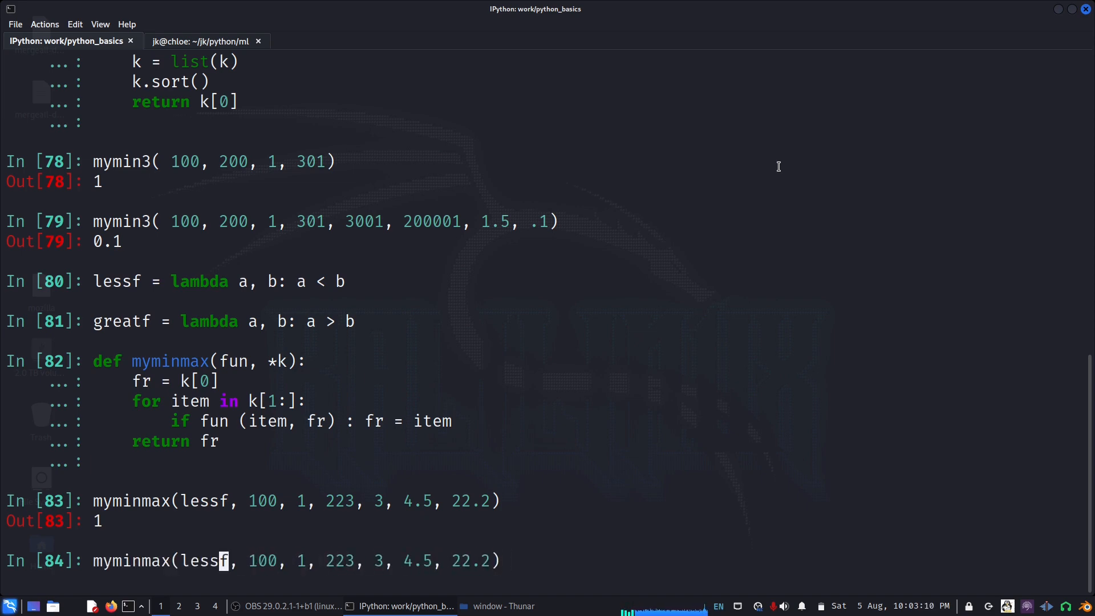
key("BackSpace")
type("great")
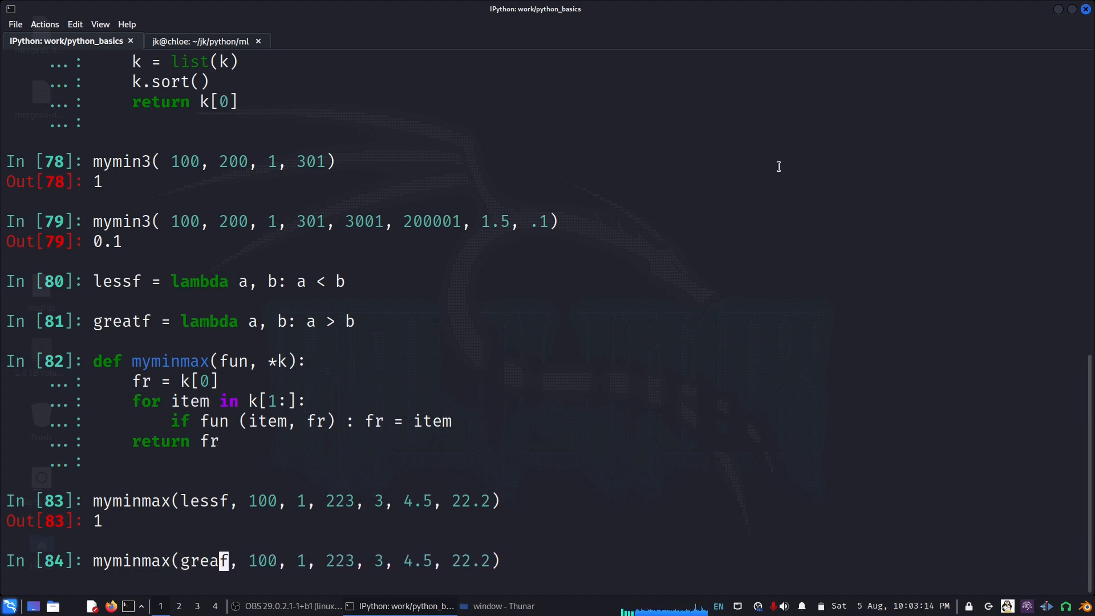
key("Return")
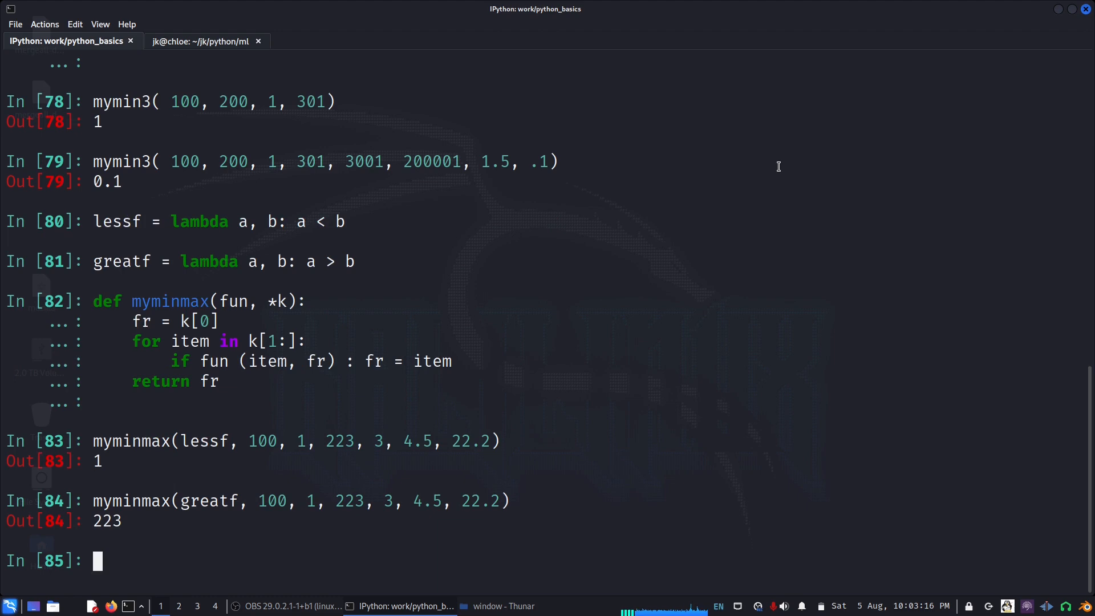